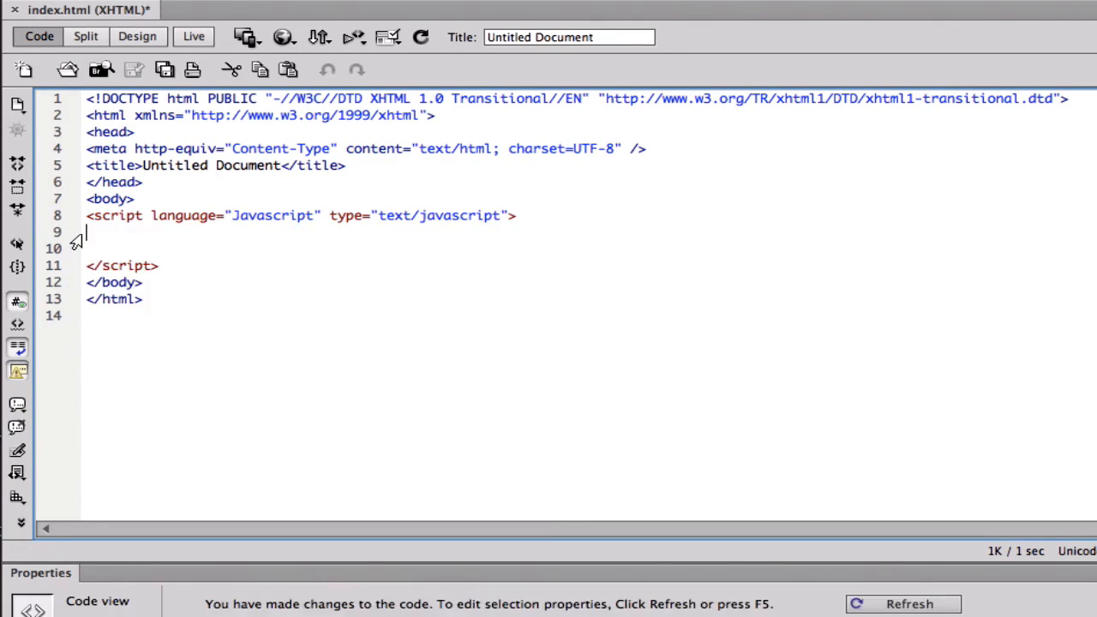
Add blank lines inside the empty script block to make room for JavaScript.
key(enter)
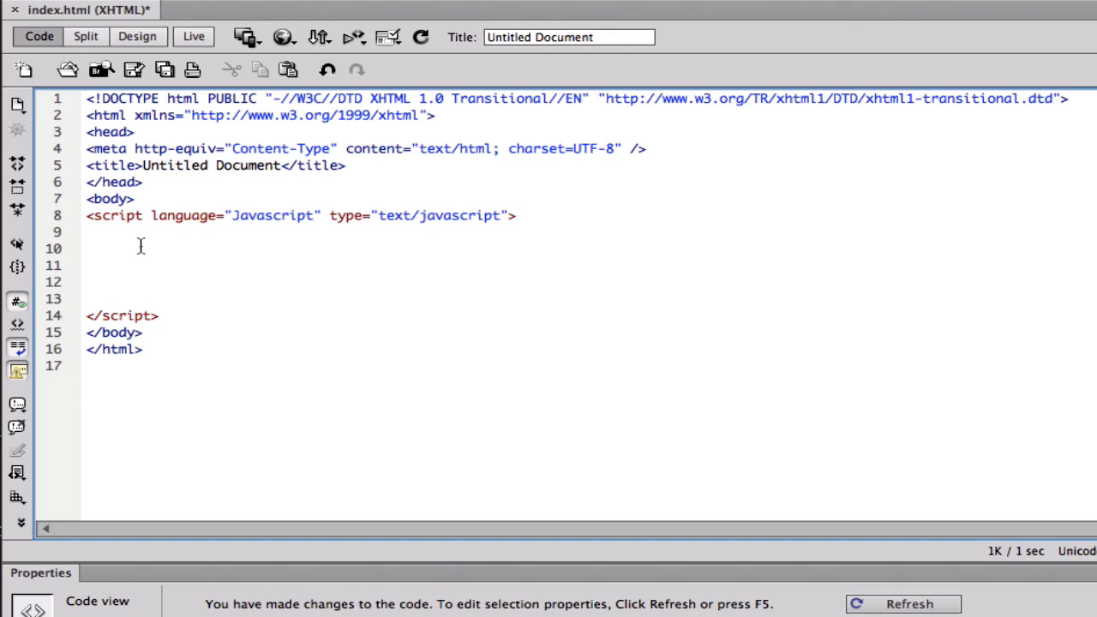
click(87, 248)
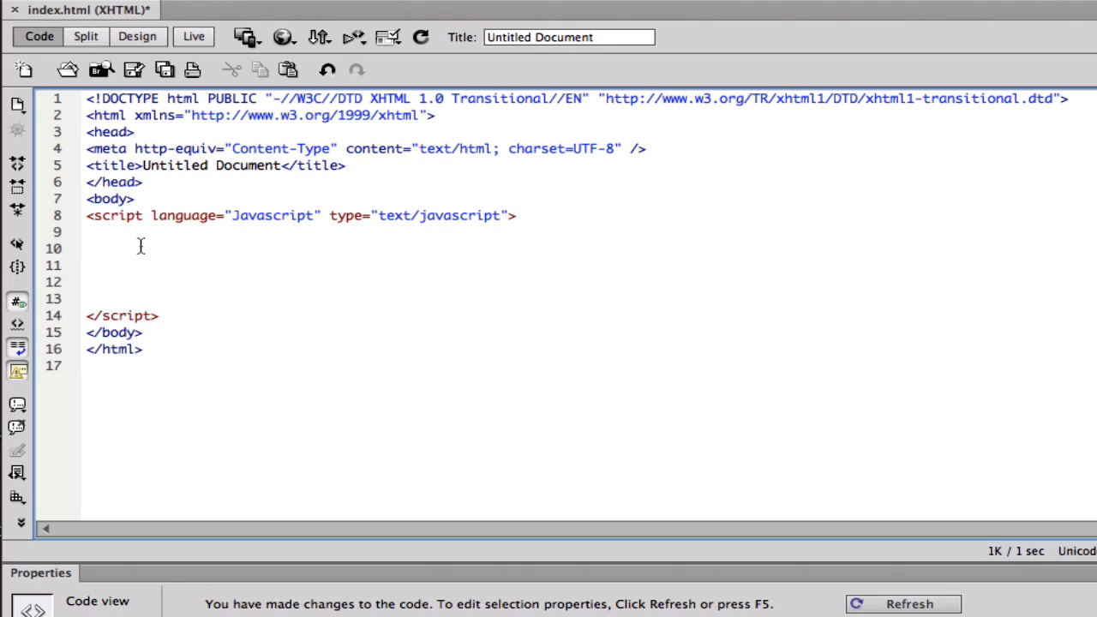
Declare var i = 1 on the first line of the script.
click(89, 249)
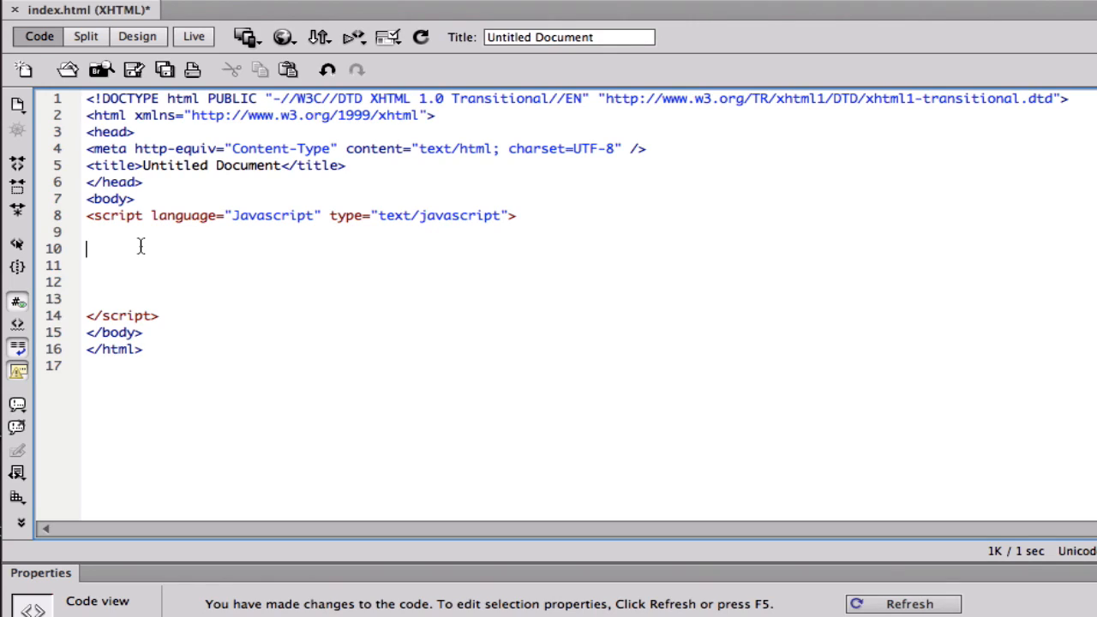
text(vd)
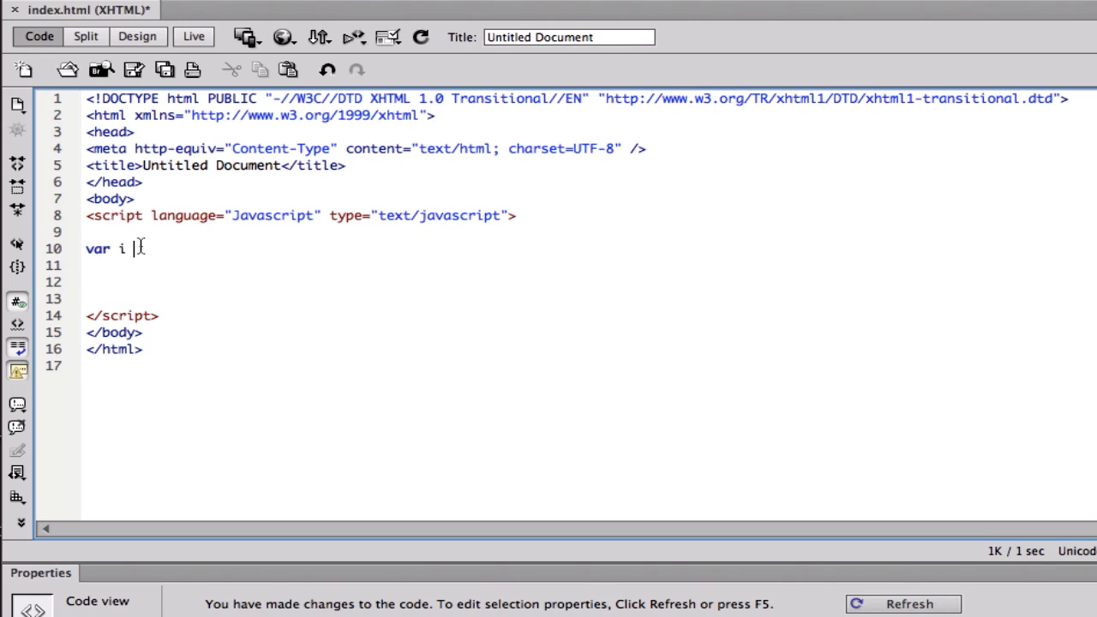
text(=)
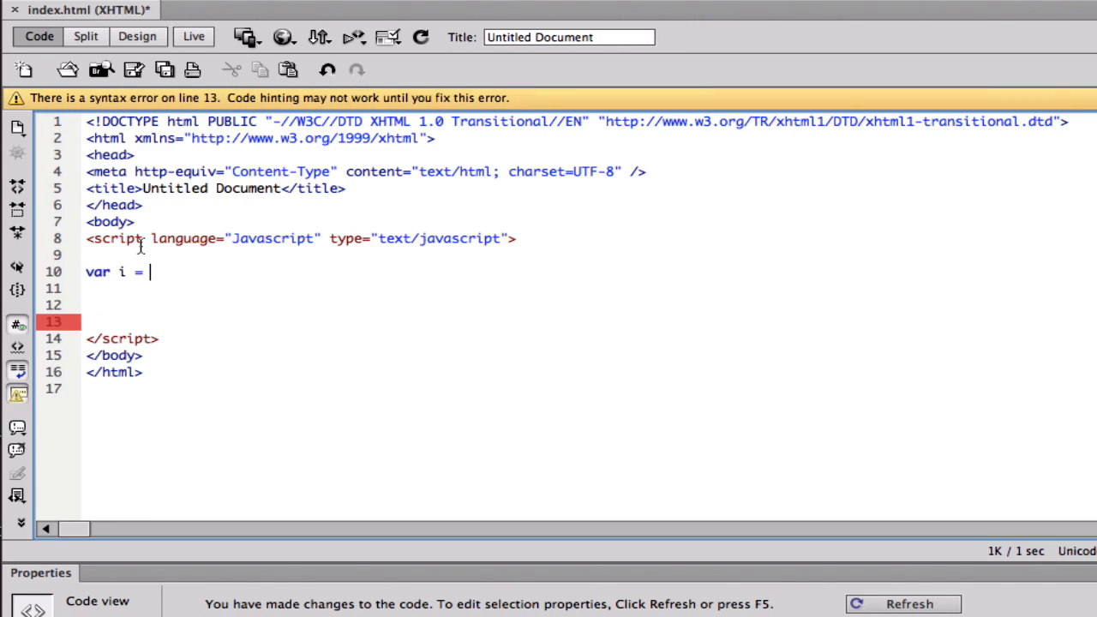
text(1)
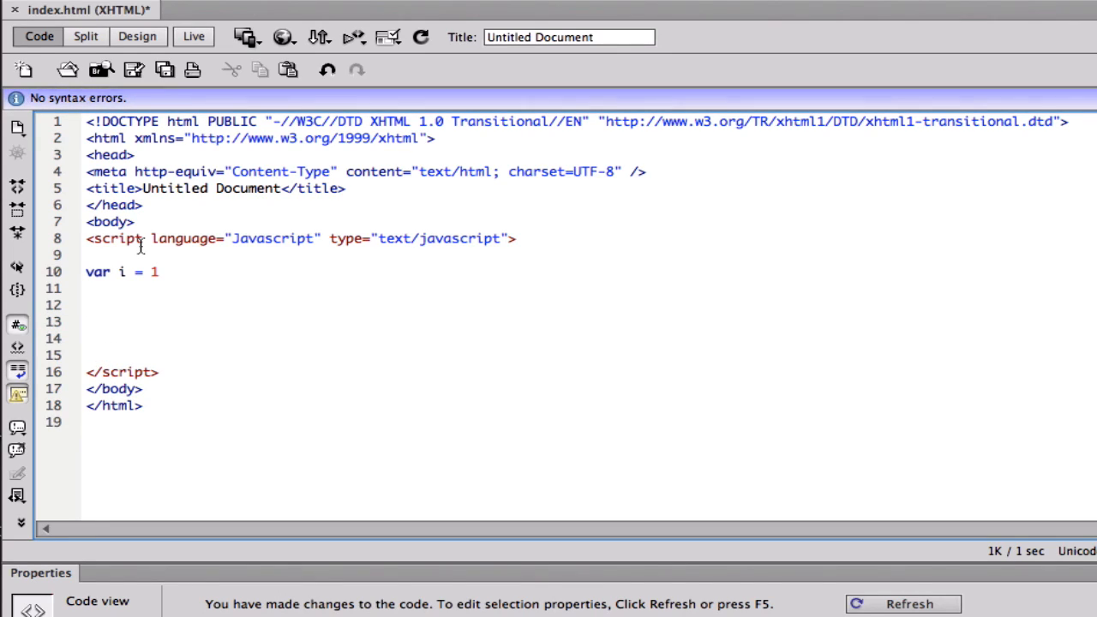
Write an empty while (i <= 10) loop with braces below the declaration.
text(while)
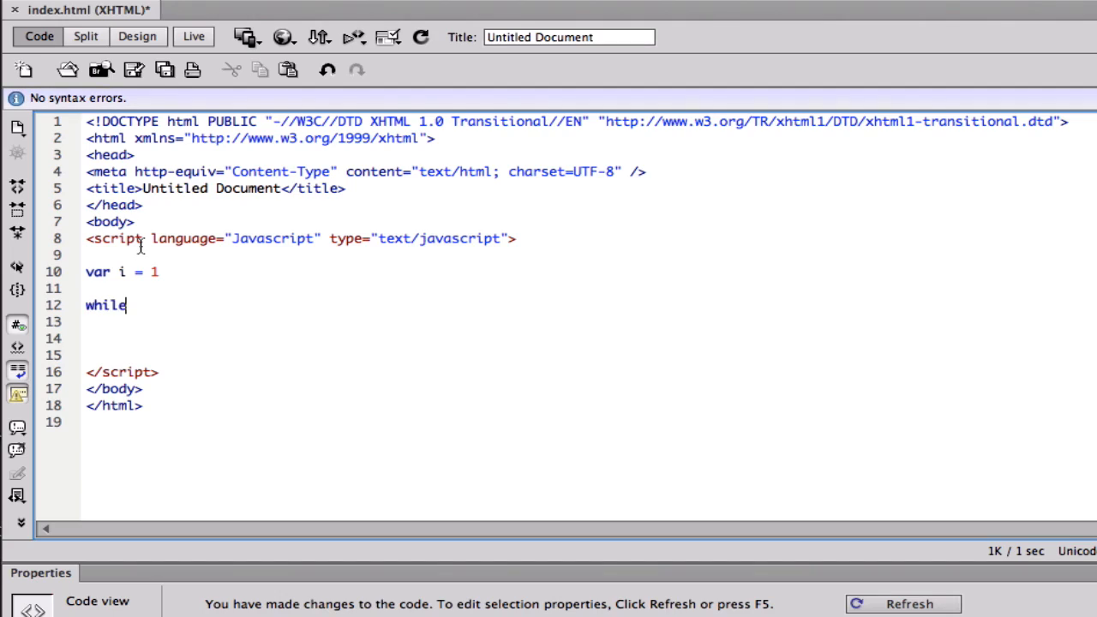
text(()
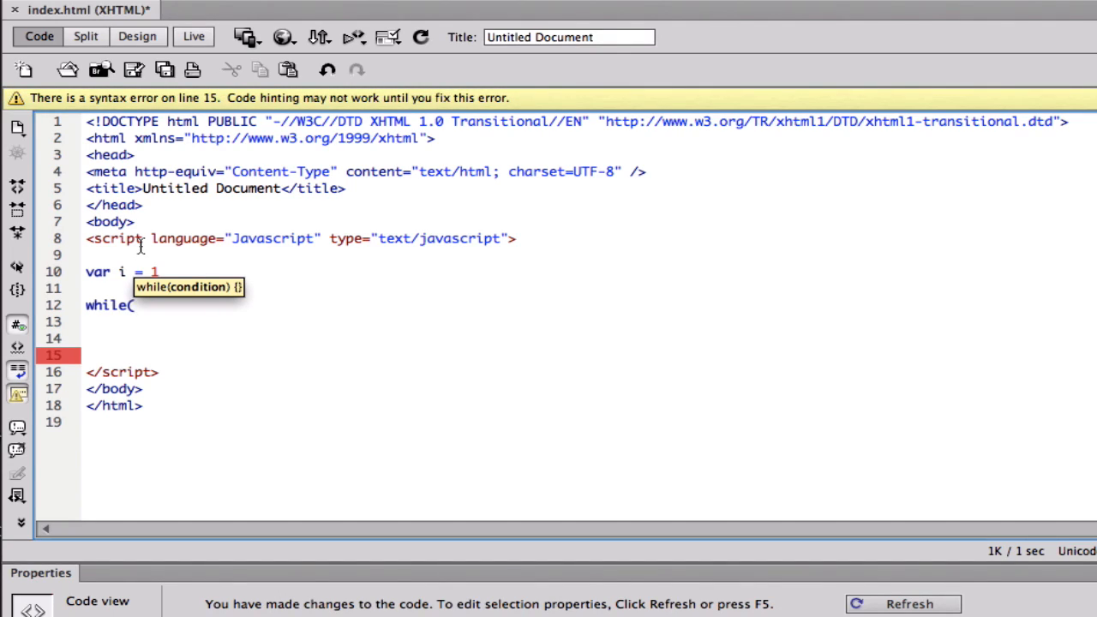
text(i <=)
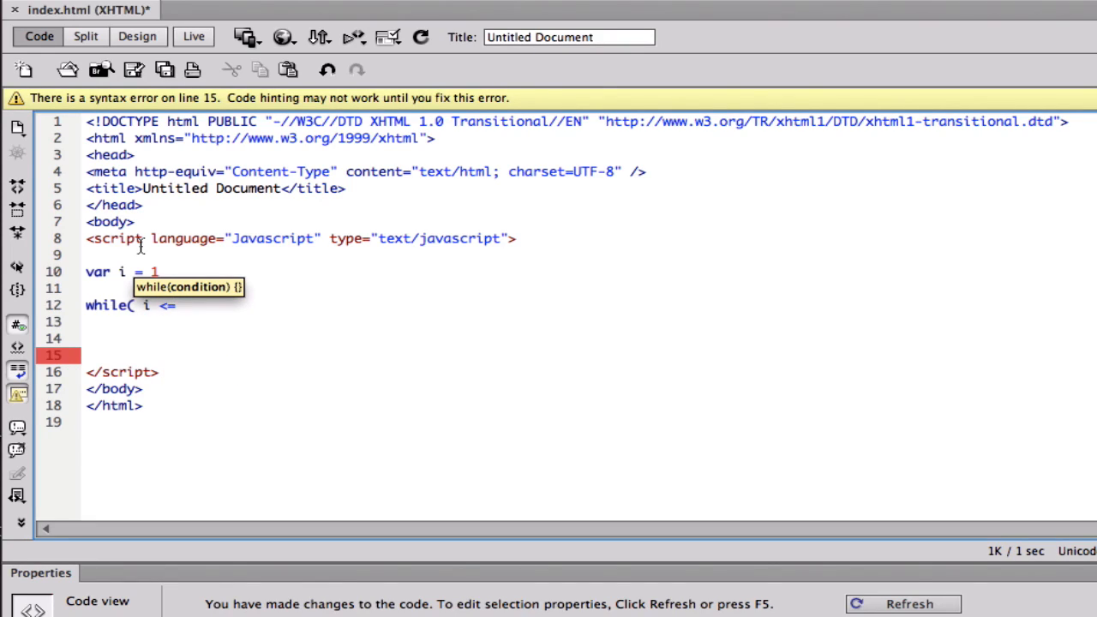
text(10){)
text(})
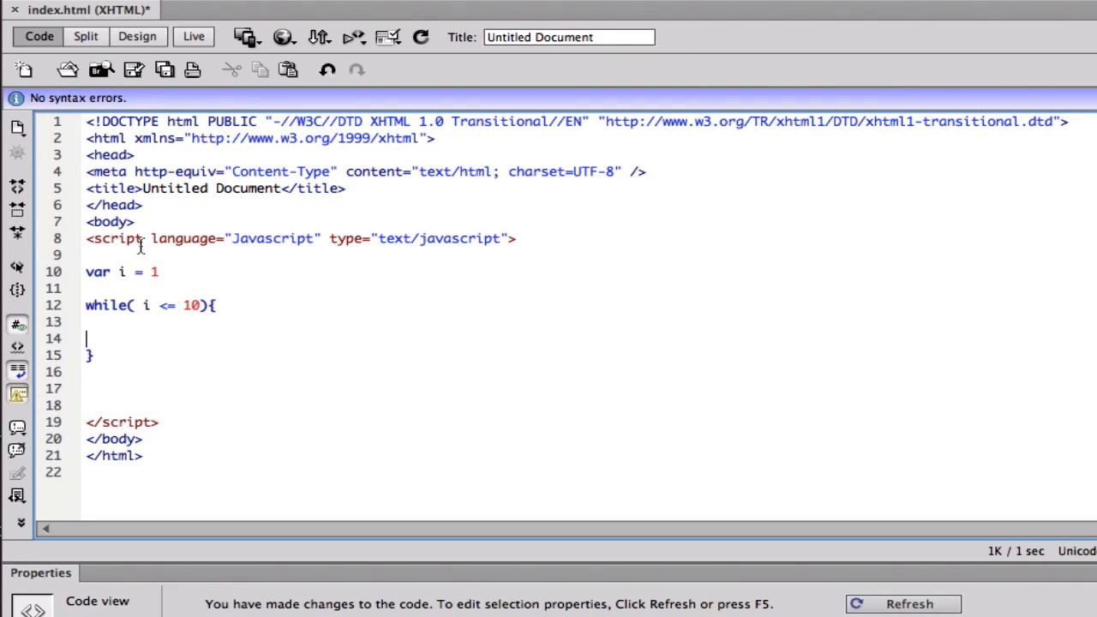
Write document.write(i) as the first line of the loop body.
text(docu)
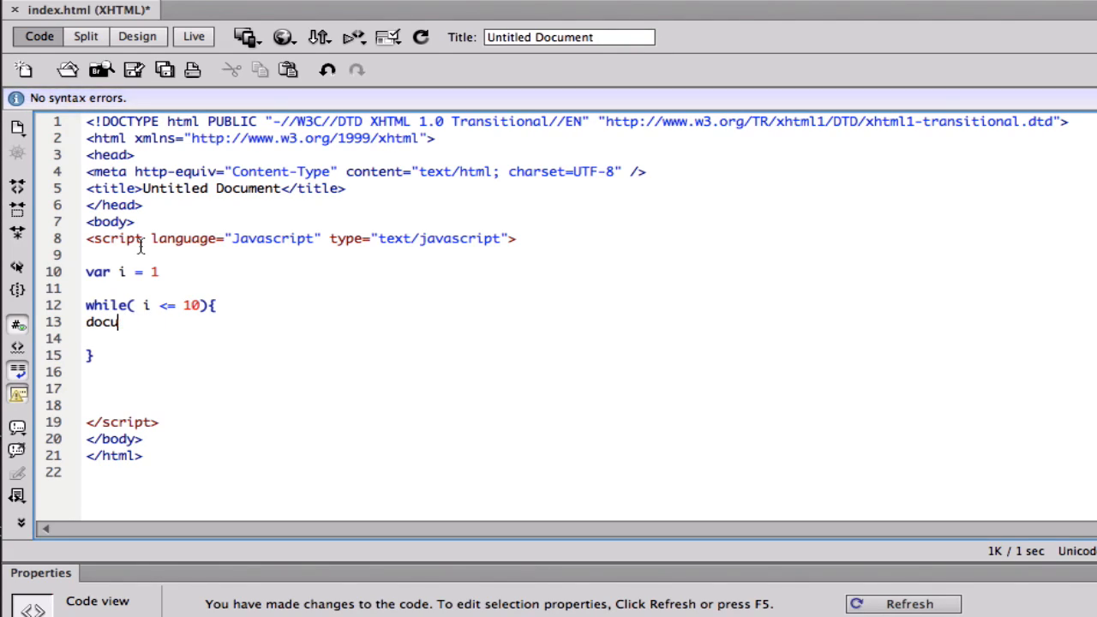
key(Backspace)
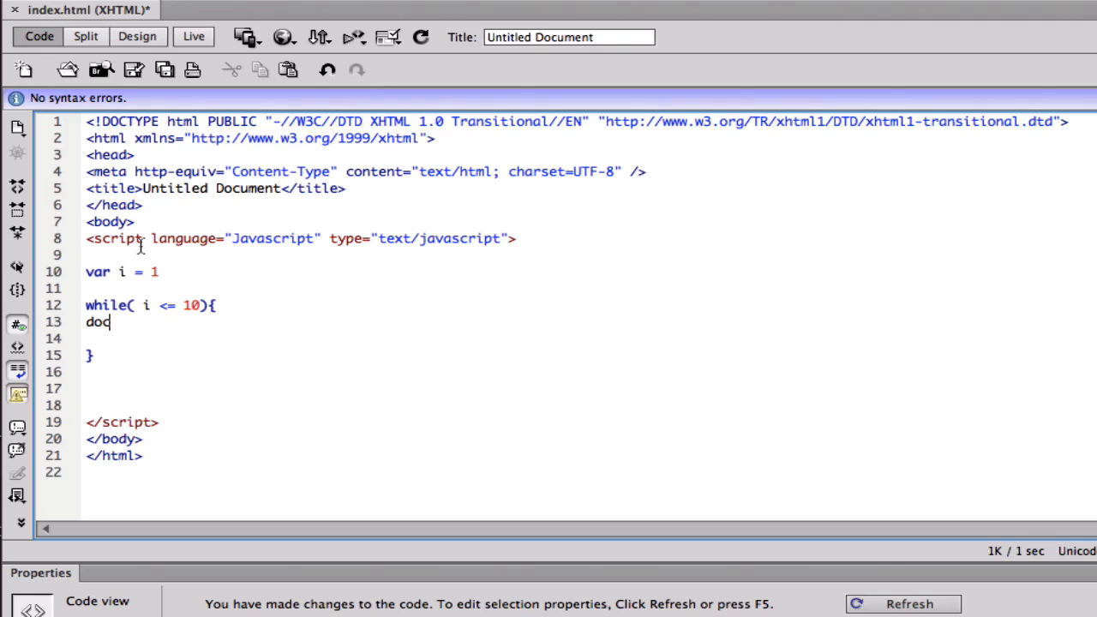
text(ument.)
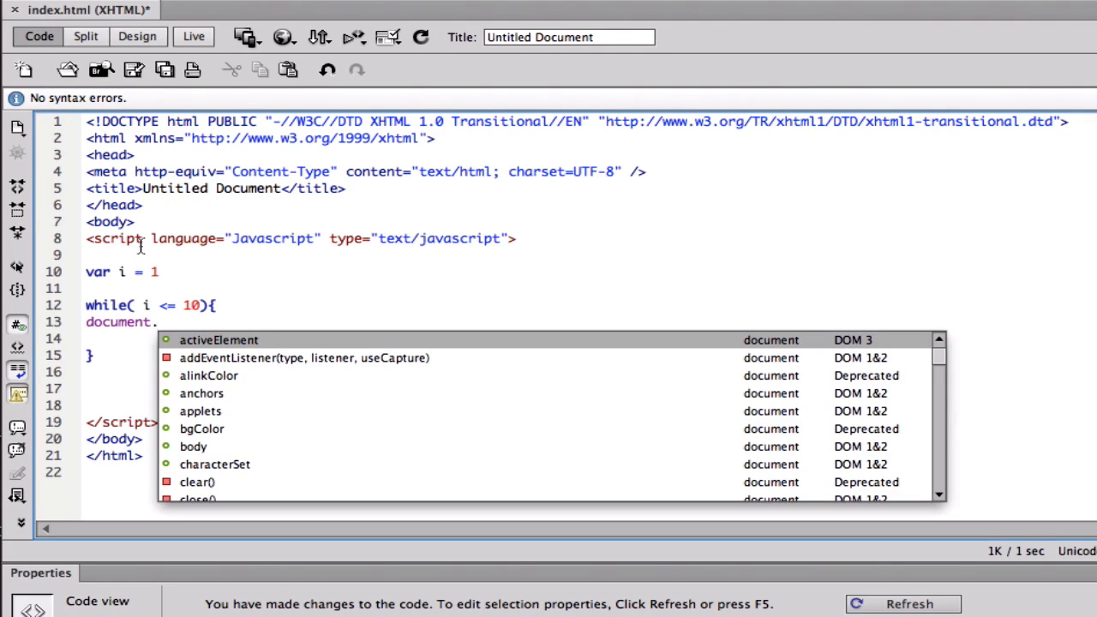
text(write)
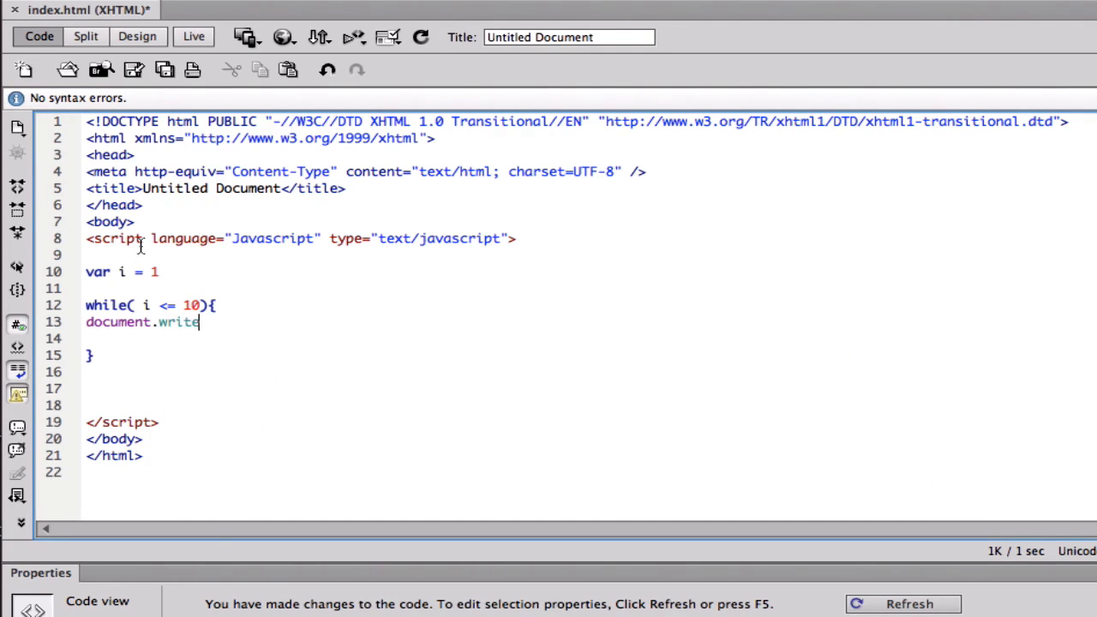
text(())
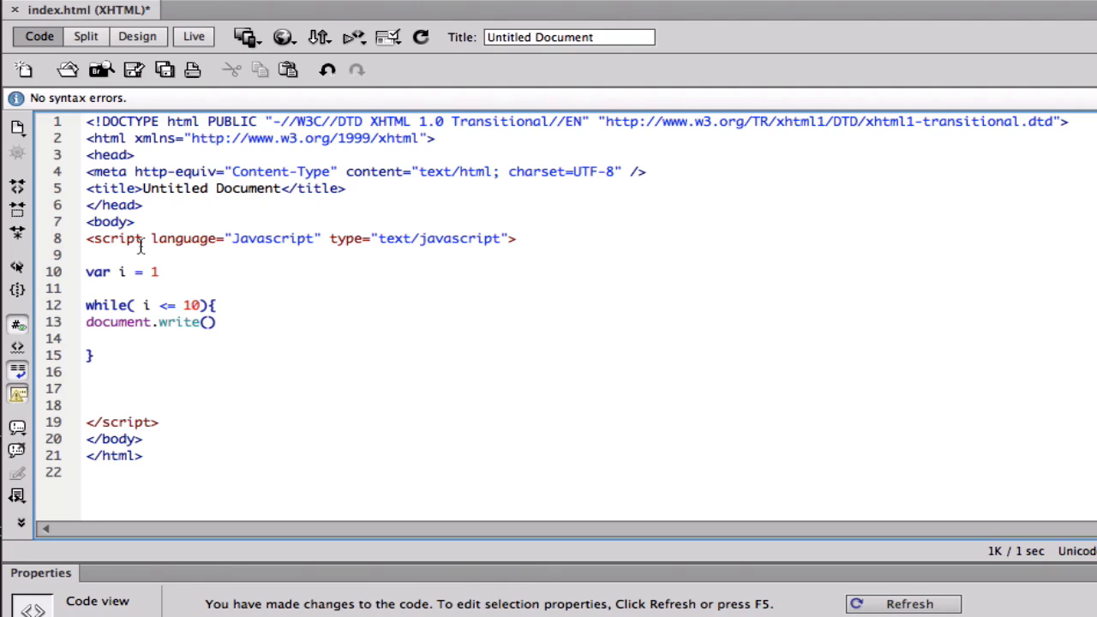
text(i)
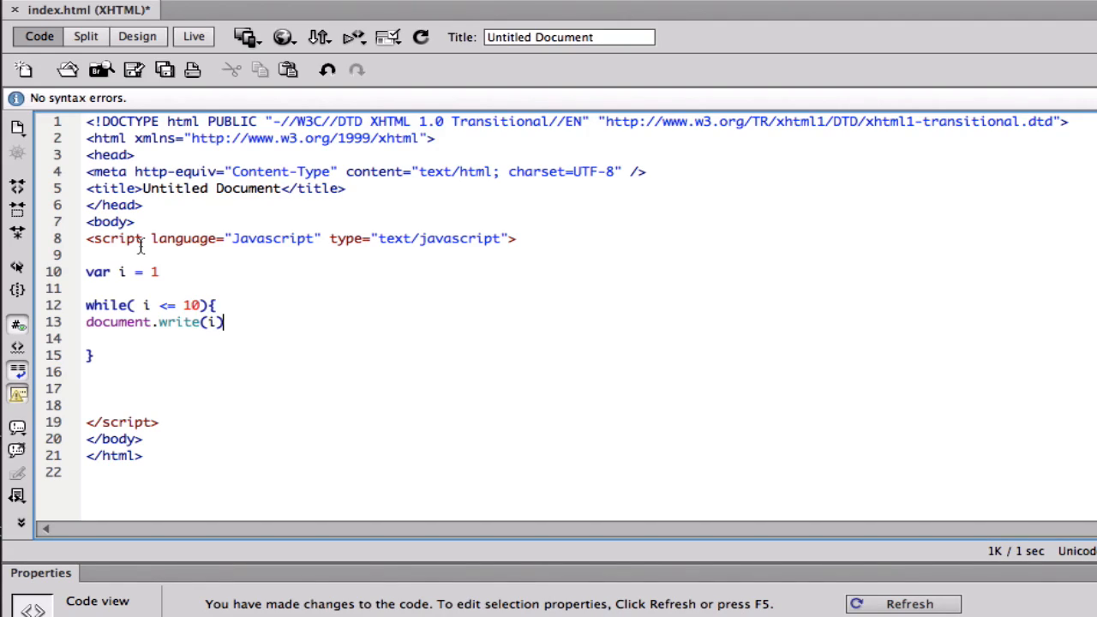
key(Return)
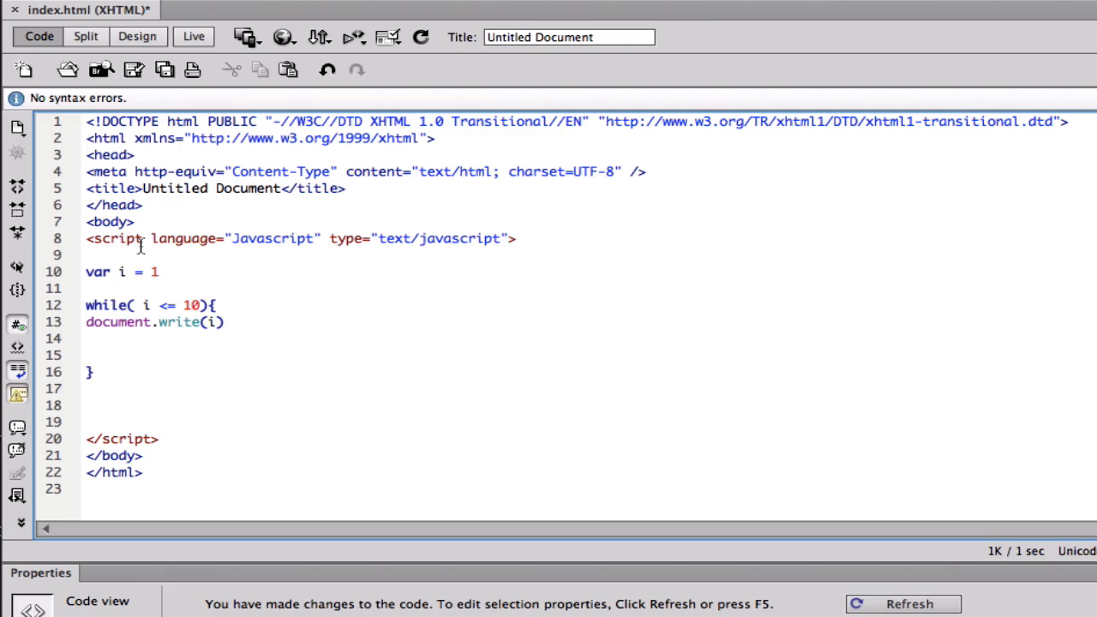
Add a second document.write('<br>') line and tidy the blank line before the brace.
text(document.write('<br>)
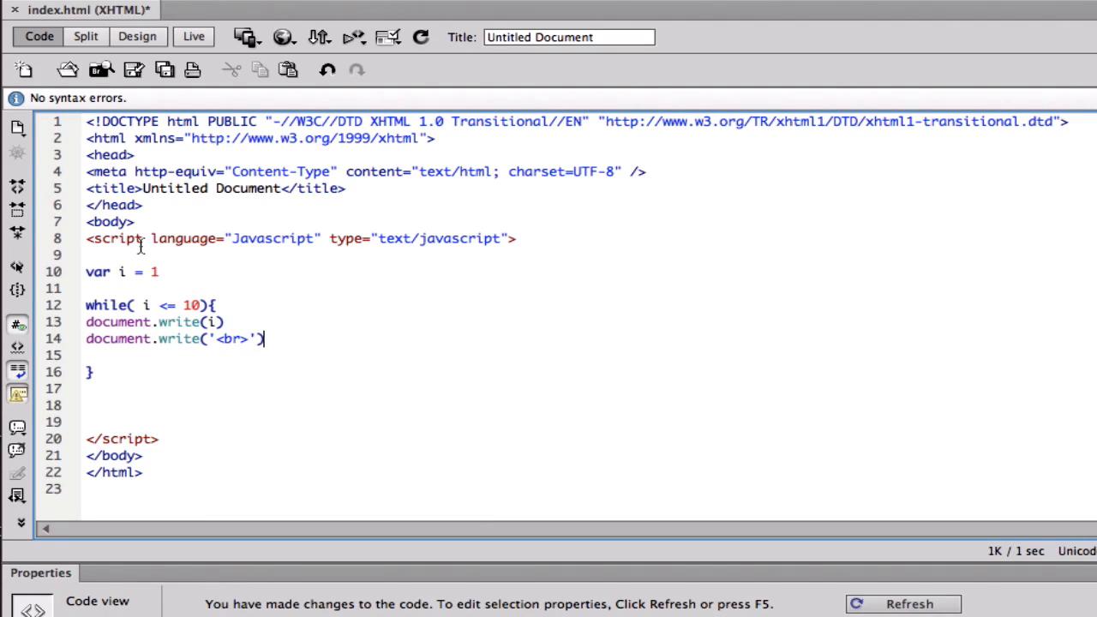
key(Return)
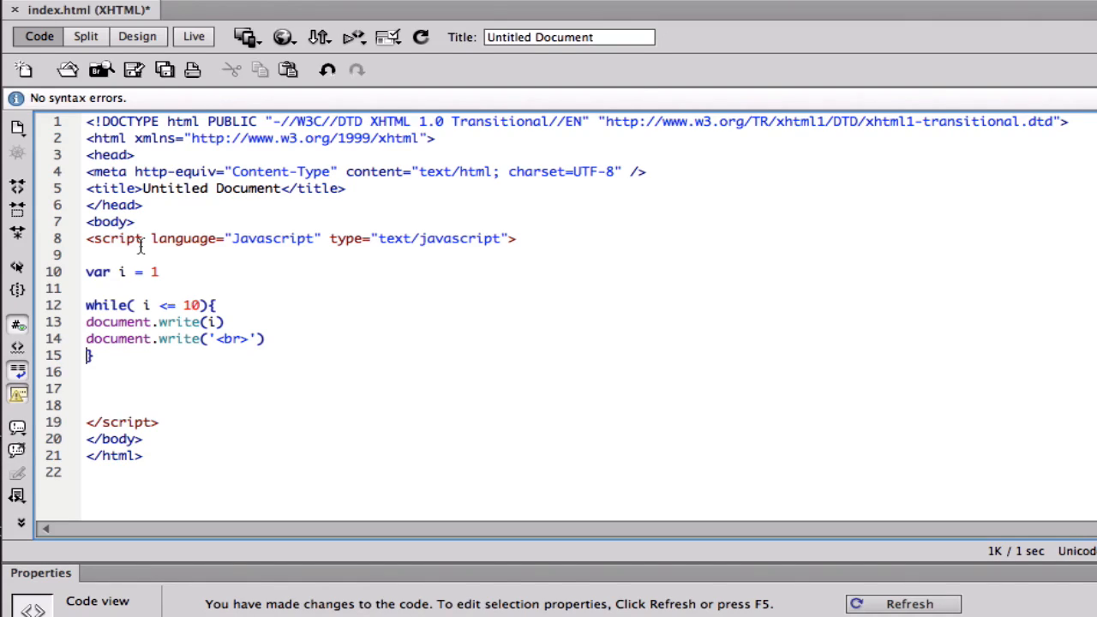
mouse_move(398, 350)
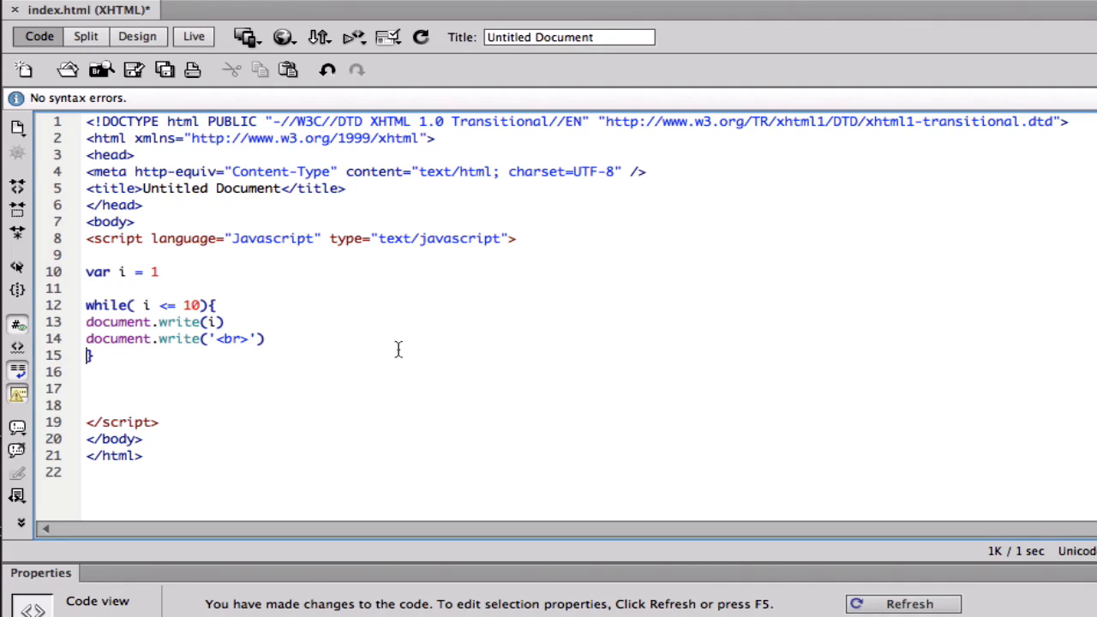
mouse_move(137, 284)
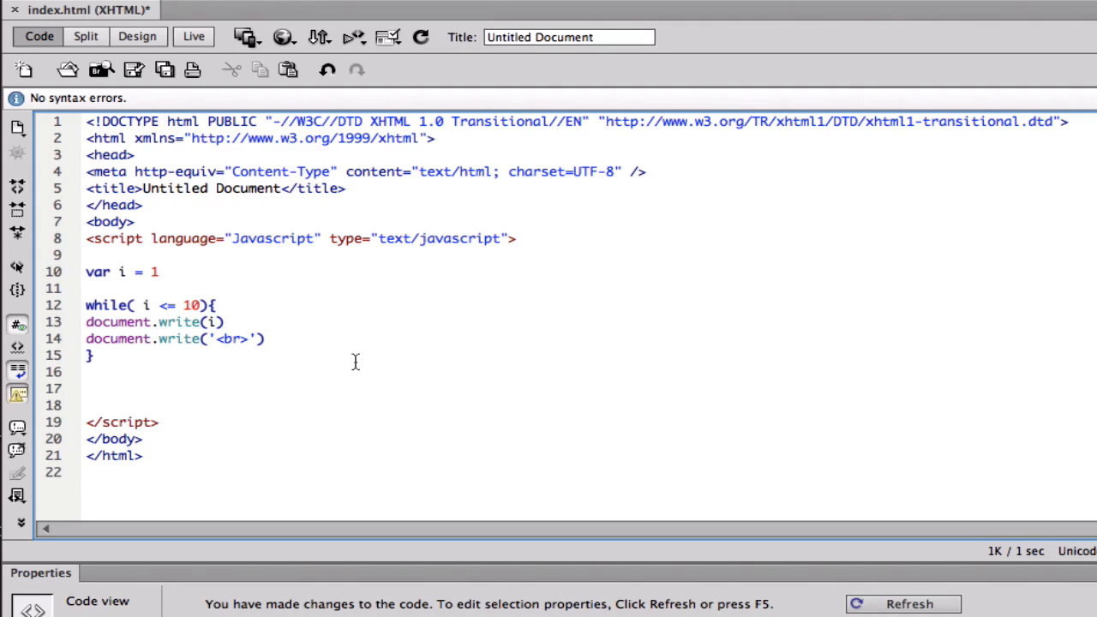
mouse_move(266, 340)
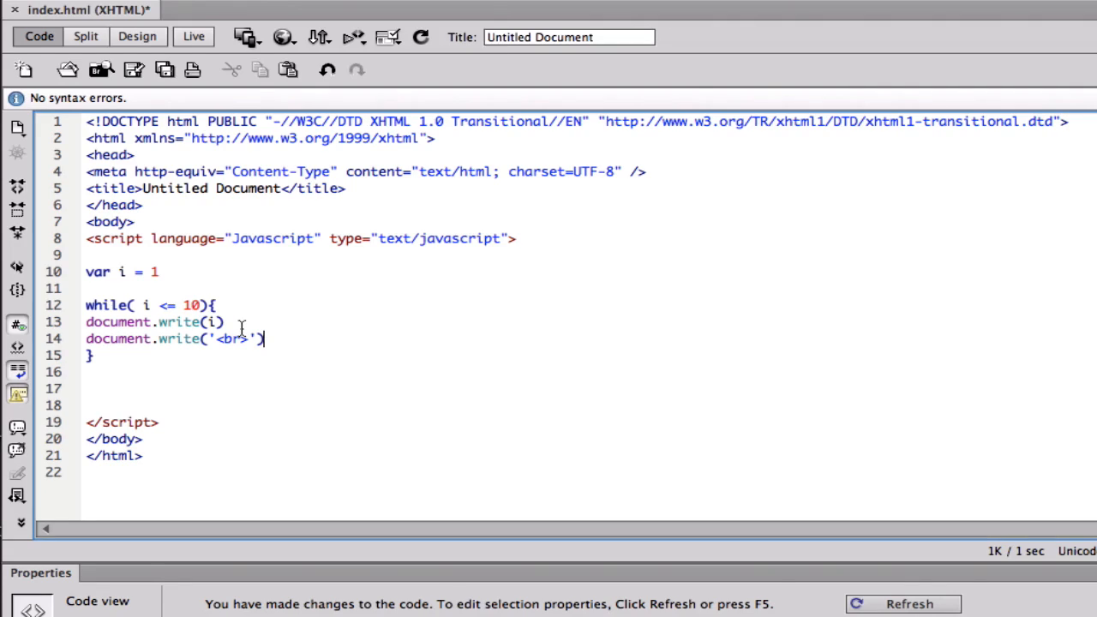
mouse_move(367, 288)
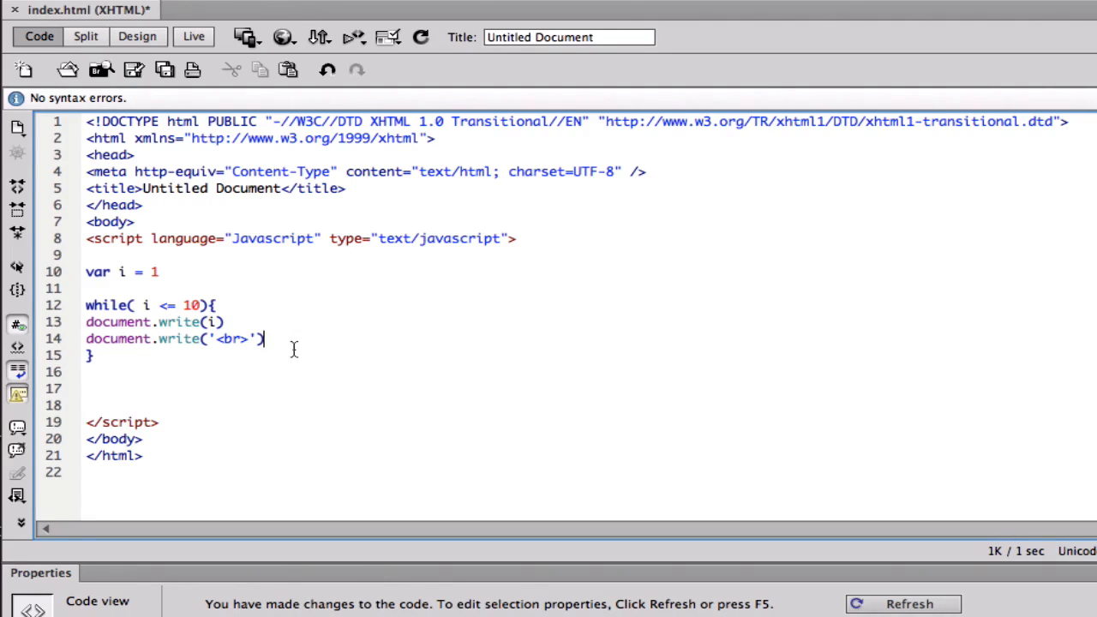
Write the increment as i = i + 1, then replace it with the shorthand i++.
text(i)
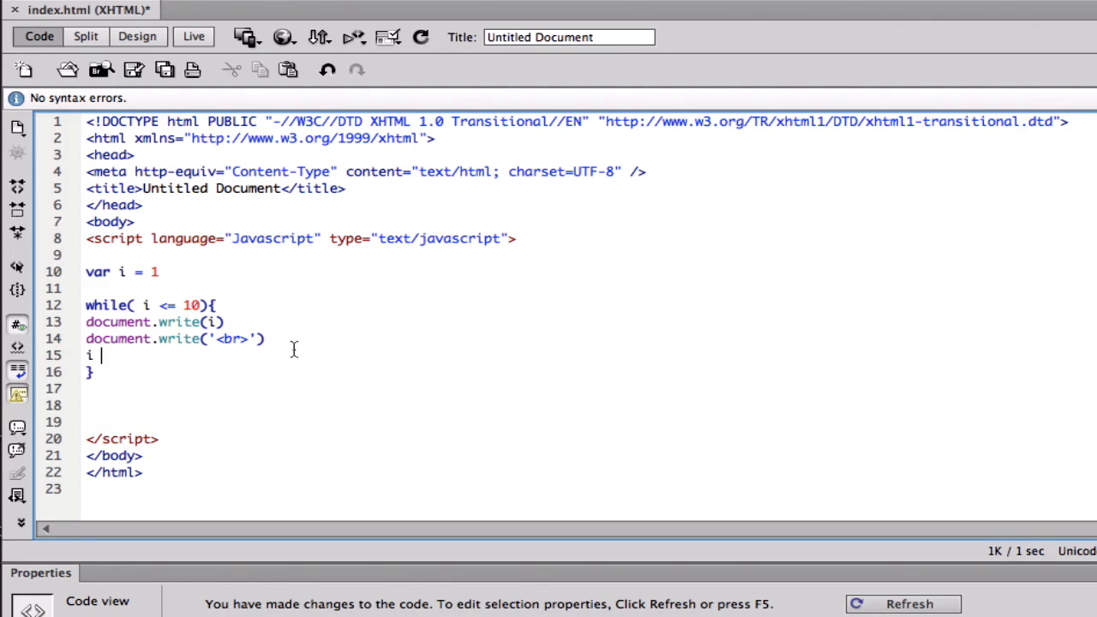
text(= i)
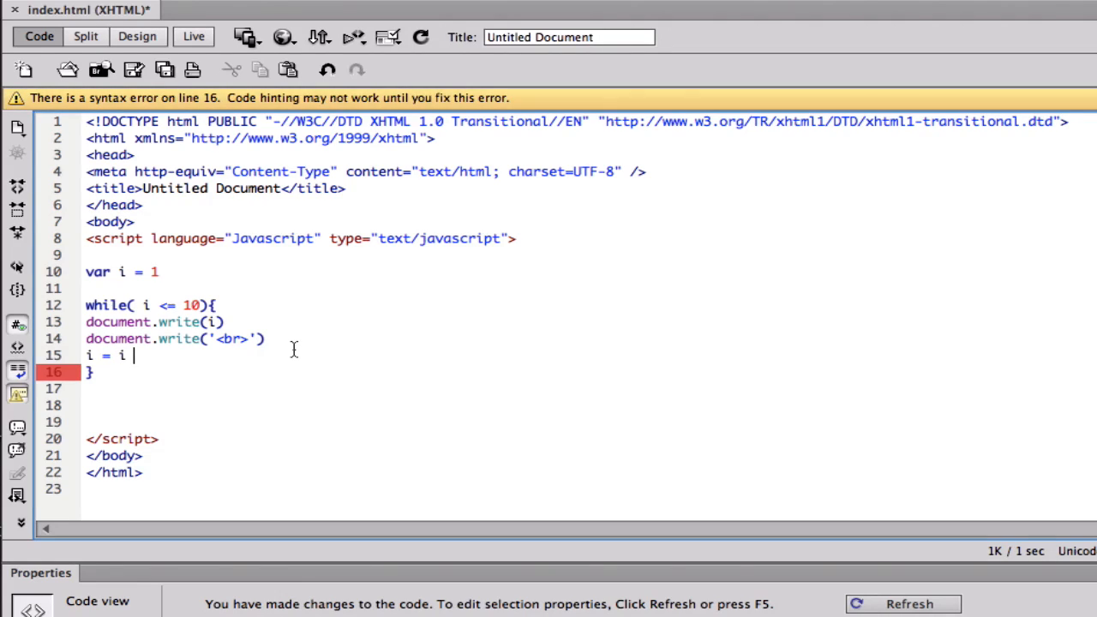
text(+ 1)
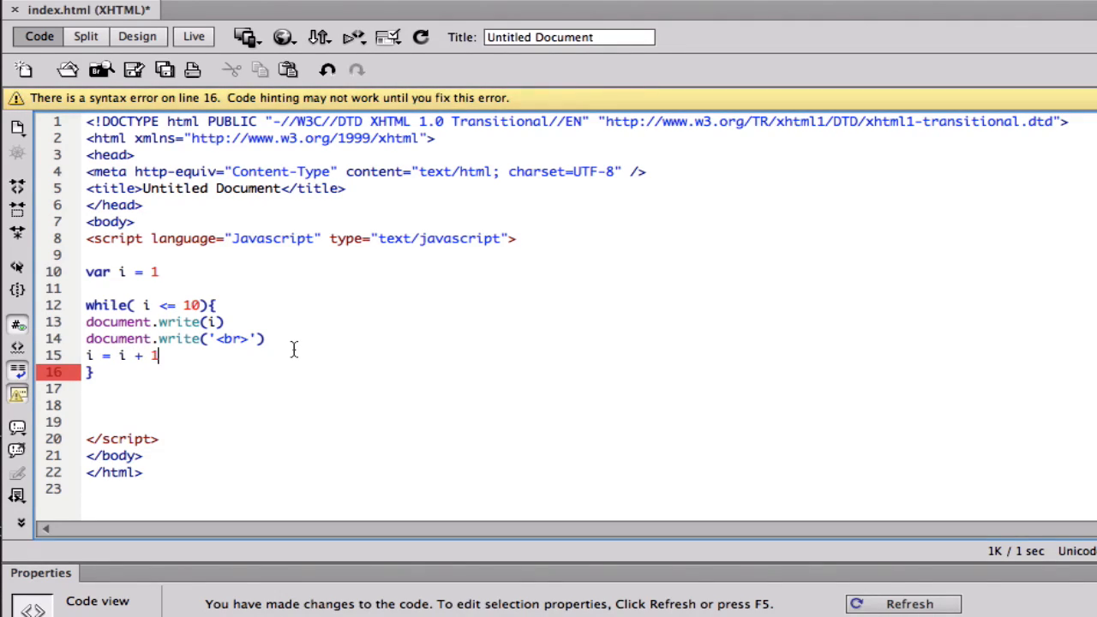
key(BackSpace)
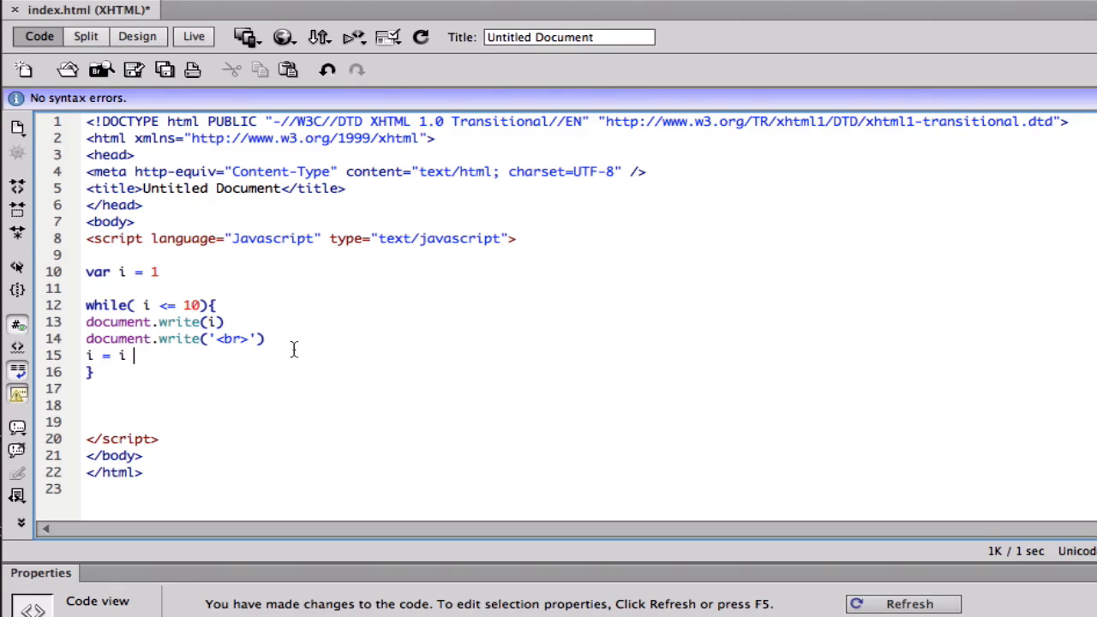
key(backspace)
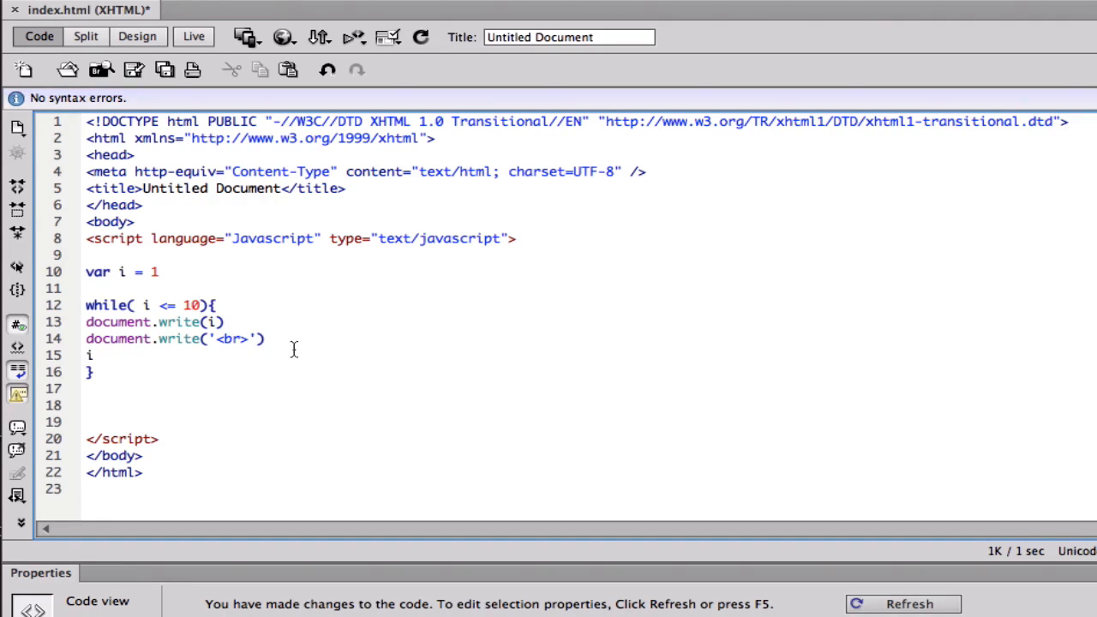
text(++)
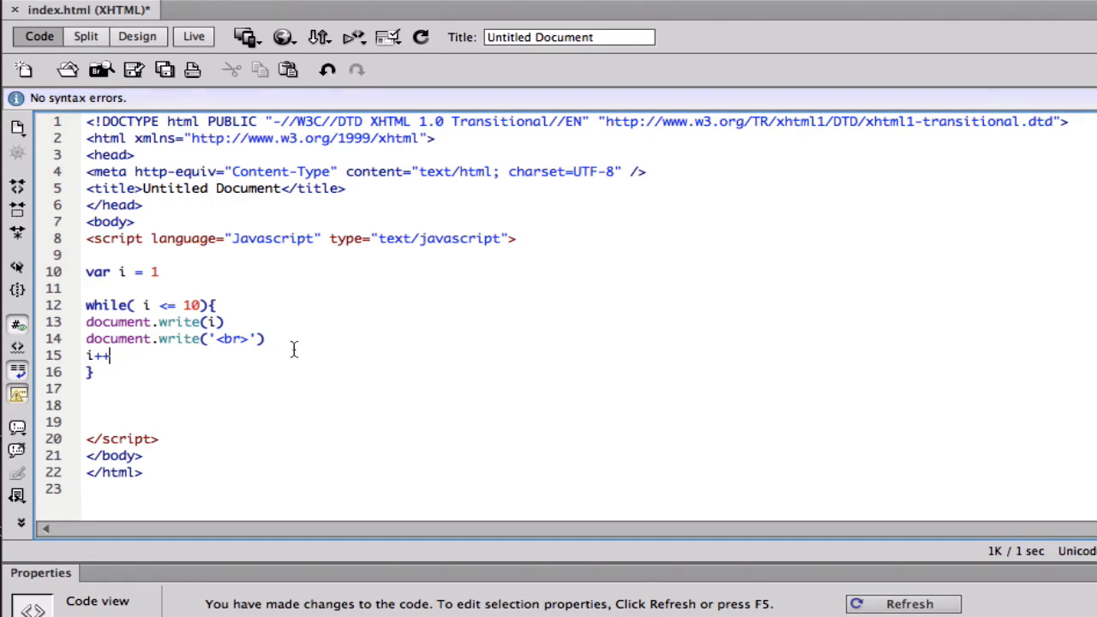
mouse_move(111, 355)
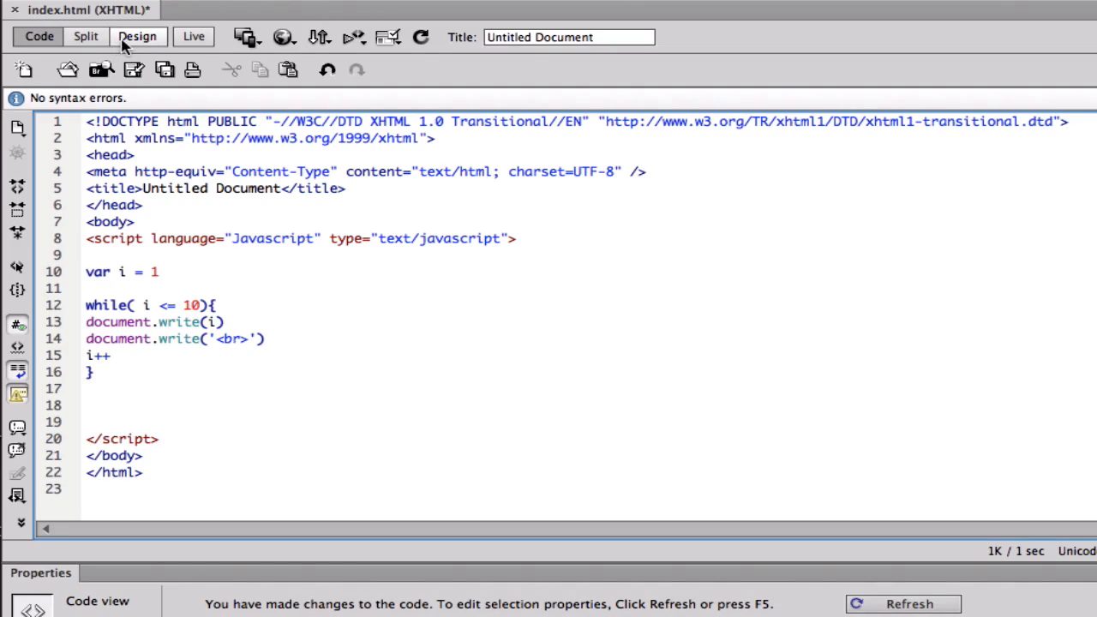
Preview the page live showing 1 through 10 on separate lines, then return to Code view.
click(138, 36)
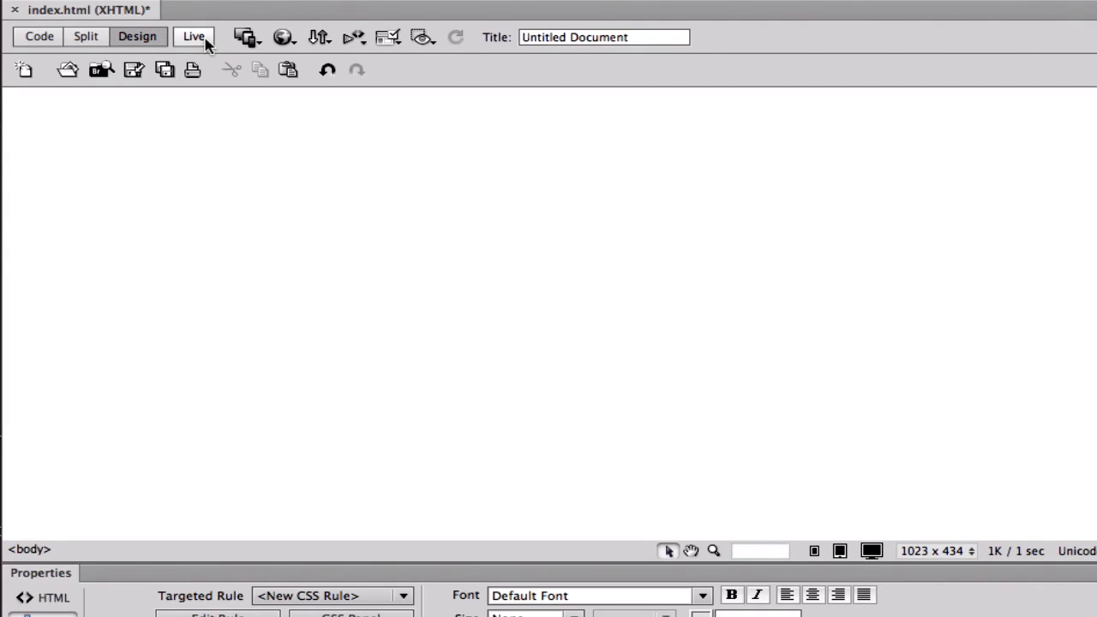
click(192, 36)
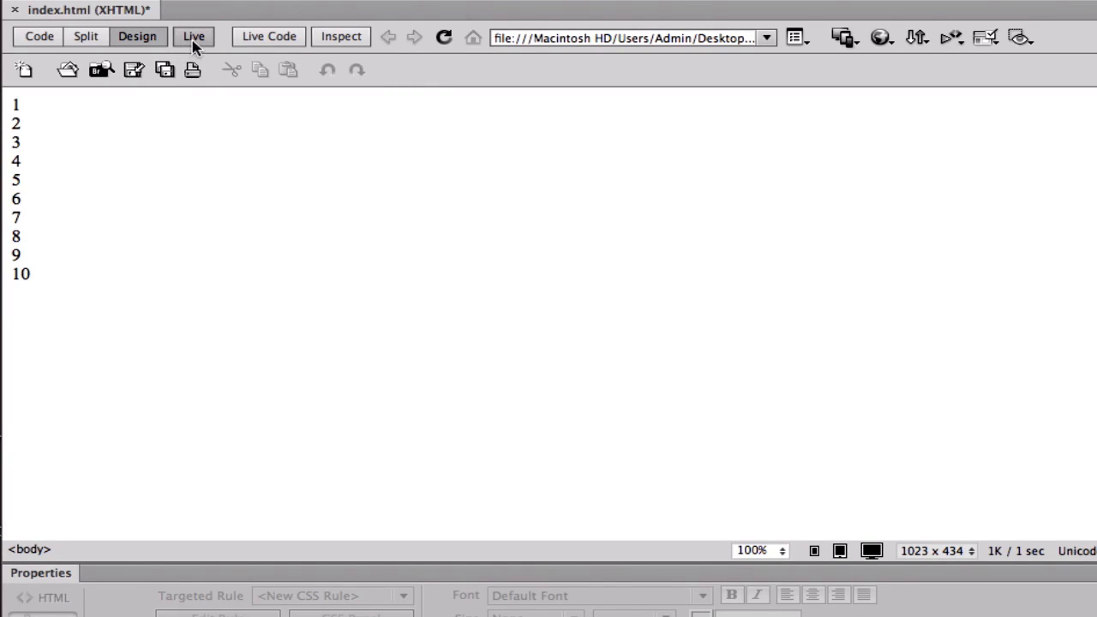
click(38, 36)
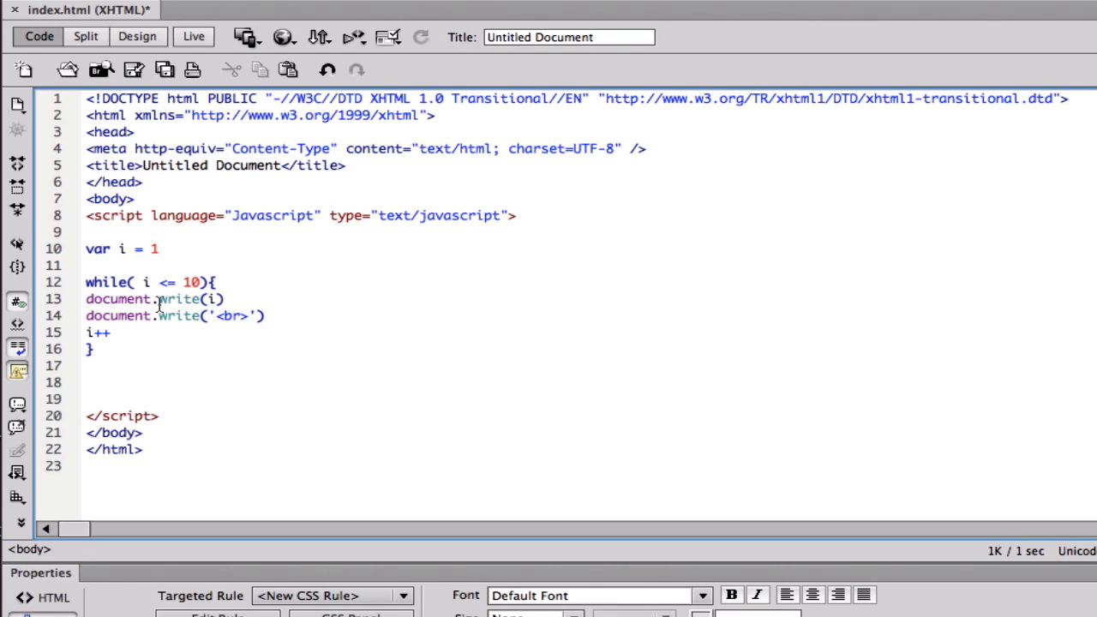
click(107, 333)
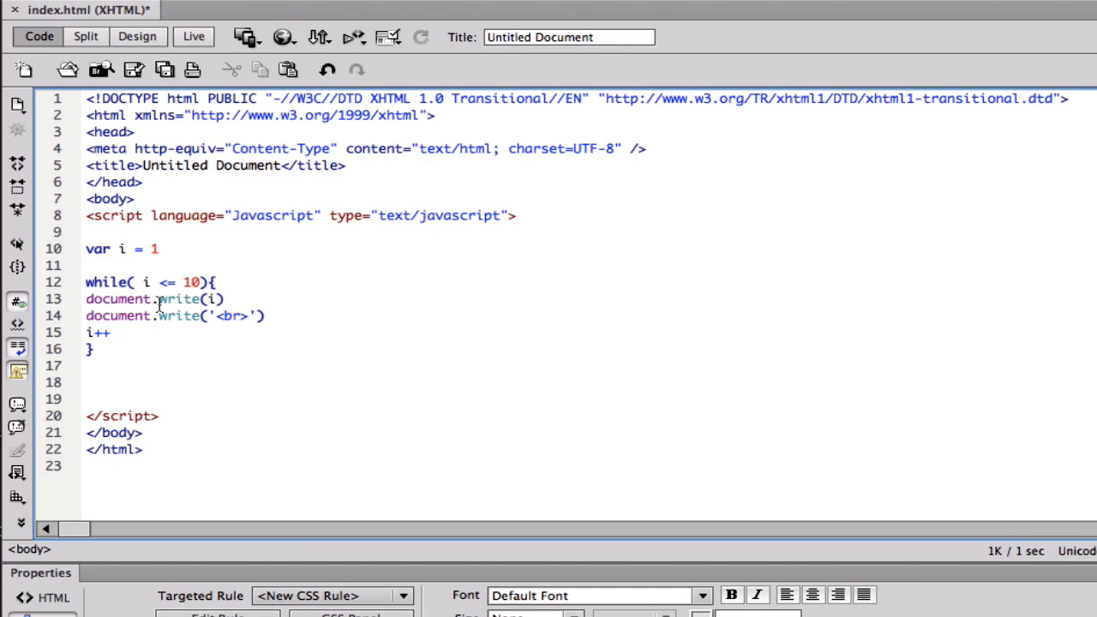
click(109, 332)
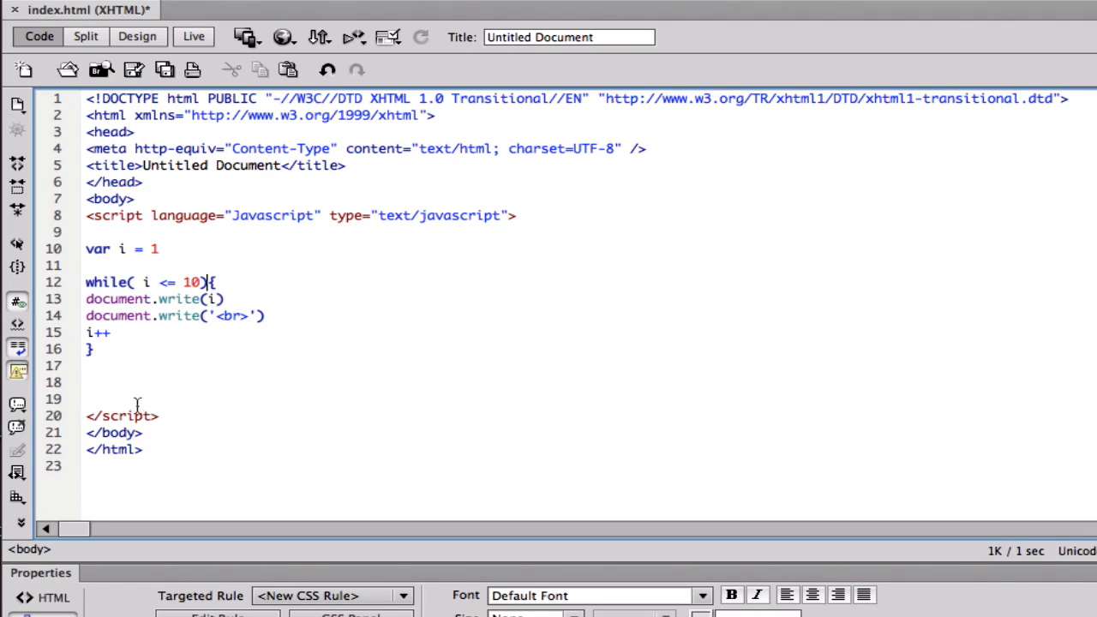
drag(86, 316, 94, 350)
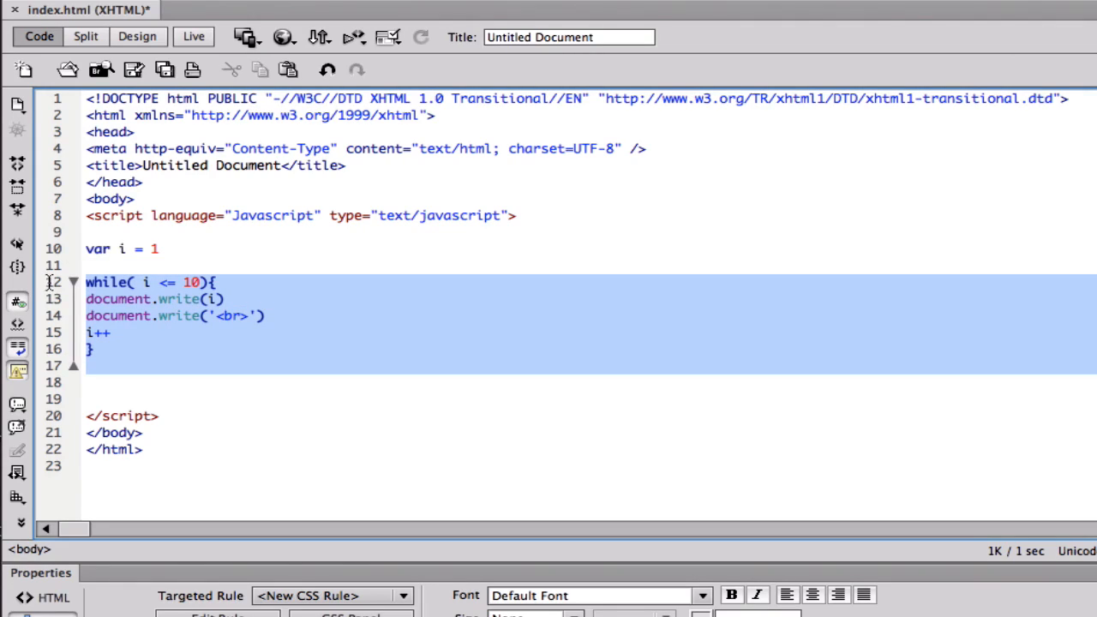
Delete the while loop and write a do { } while(i <= 10) skeleton.
key(Delete)
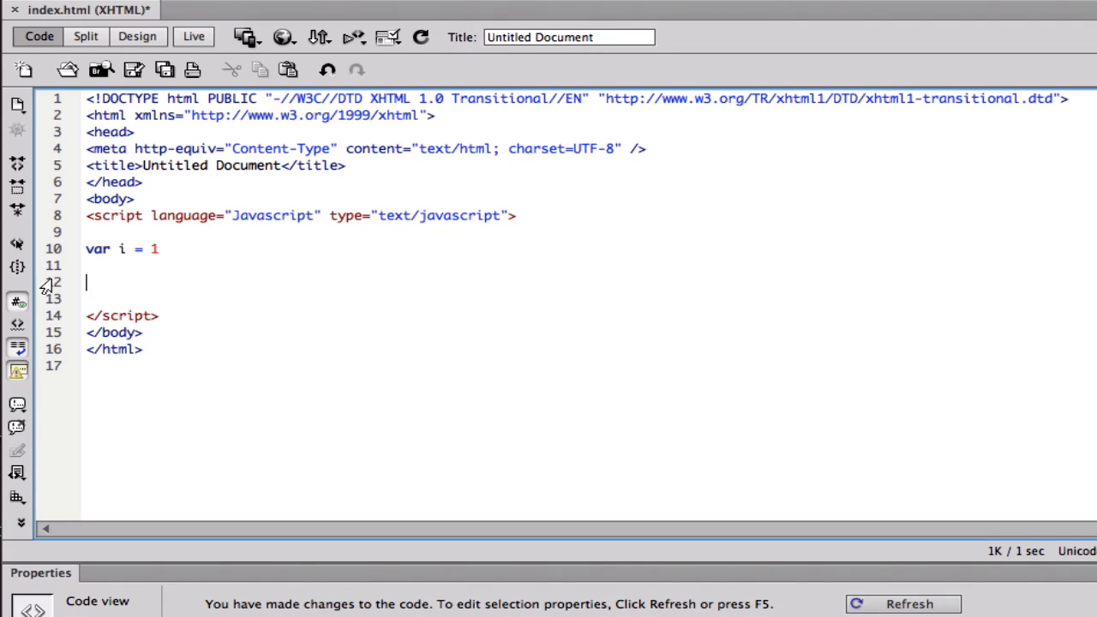
text(do)
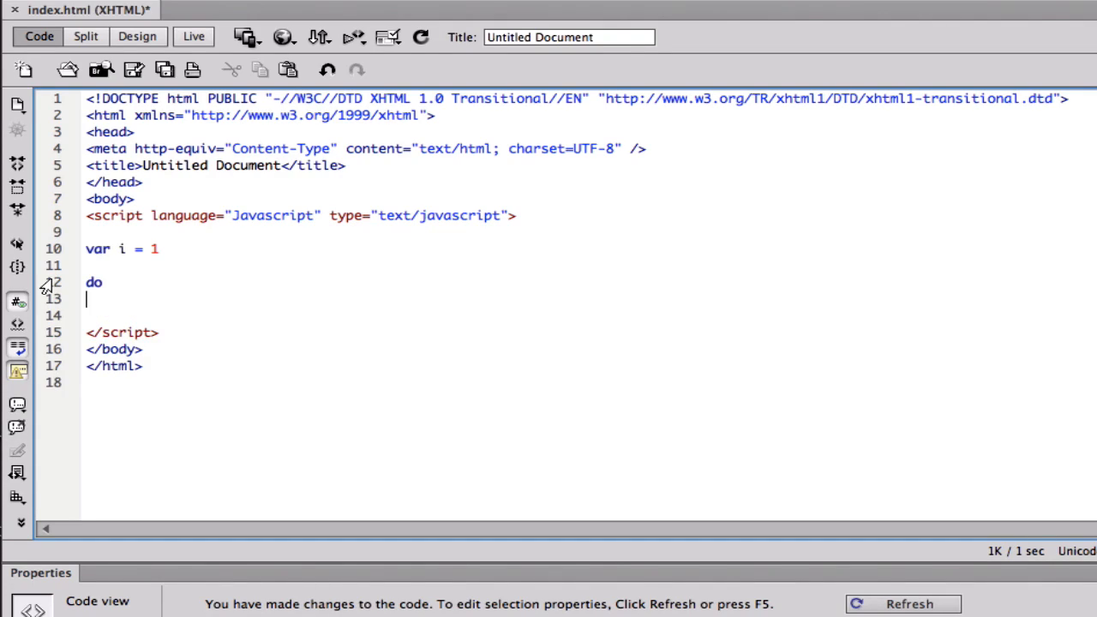
text({)
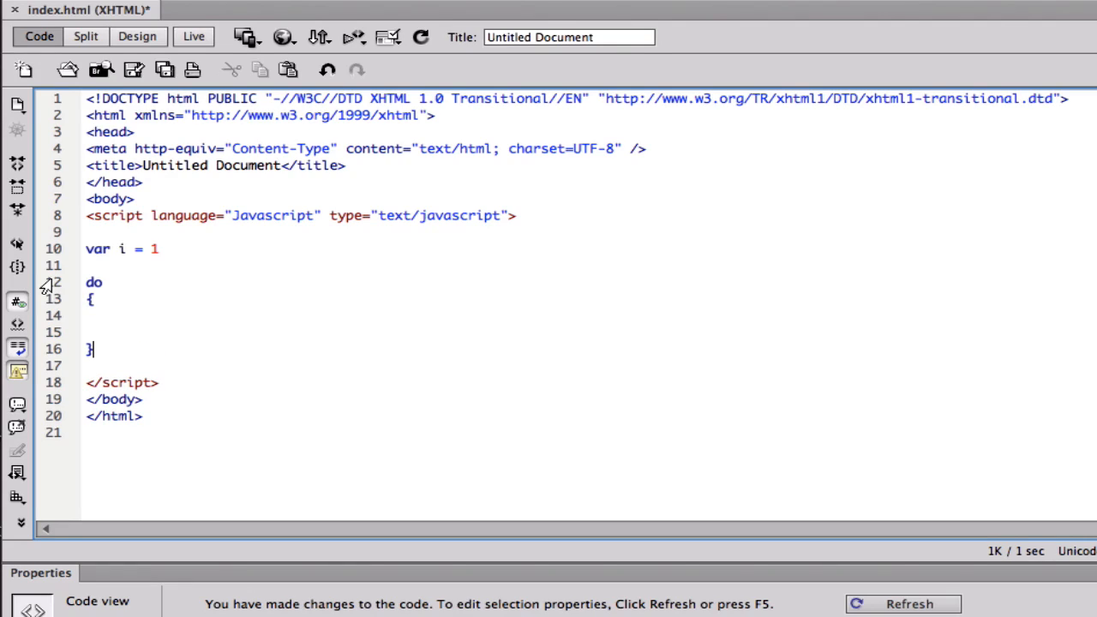
text(while)
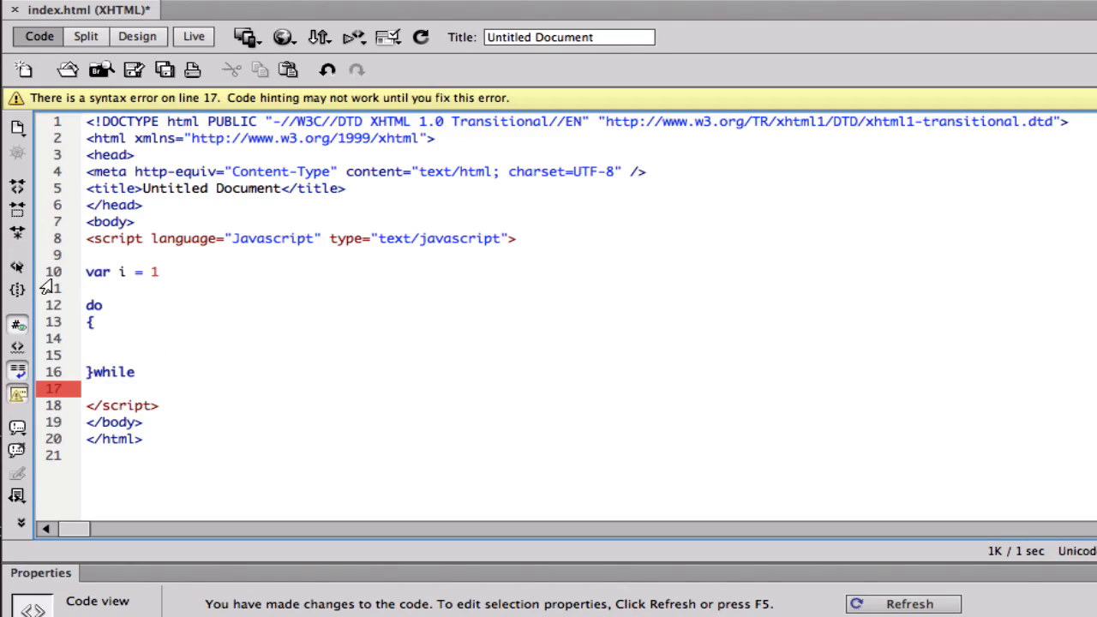
text(()
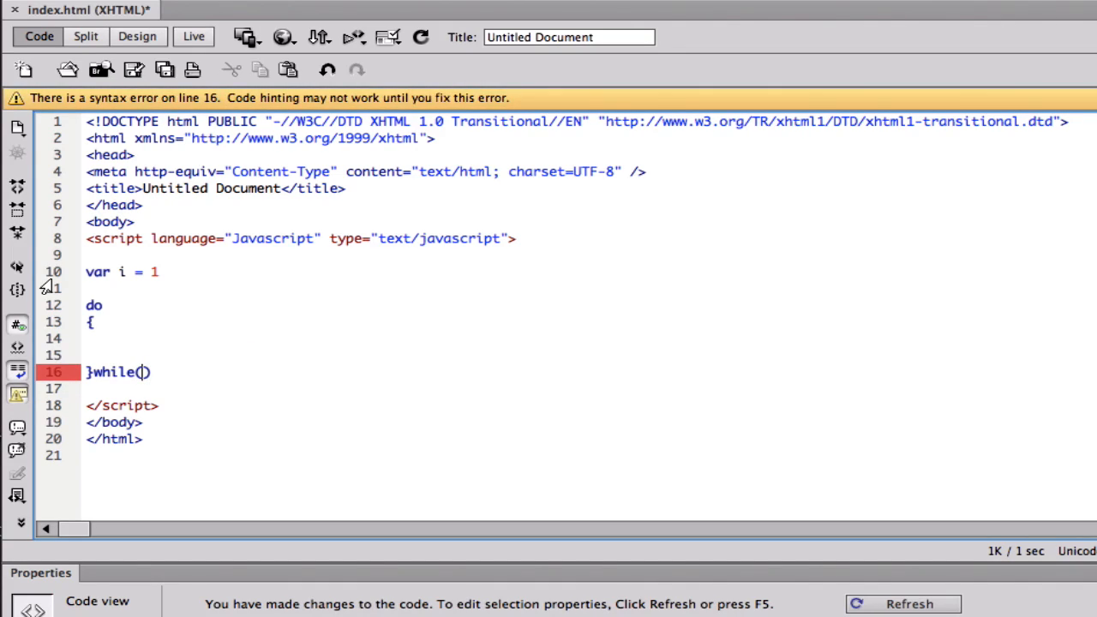
text(i)
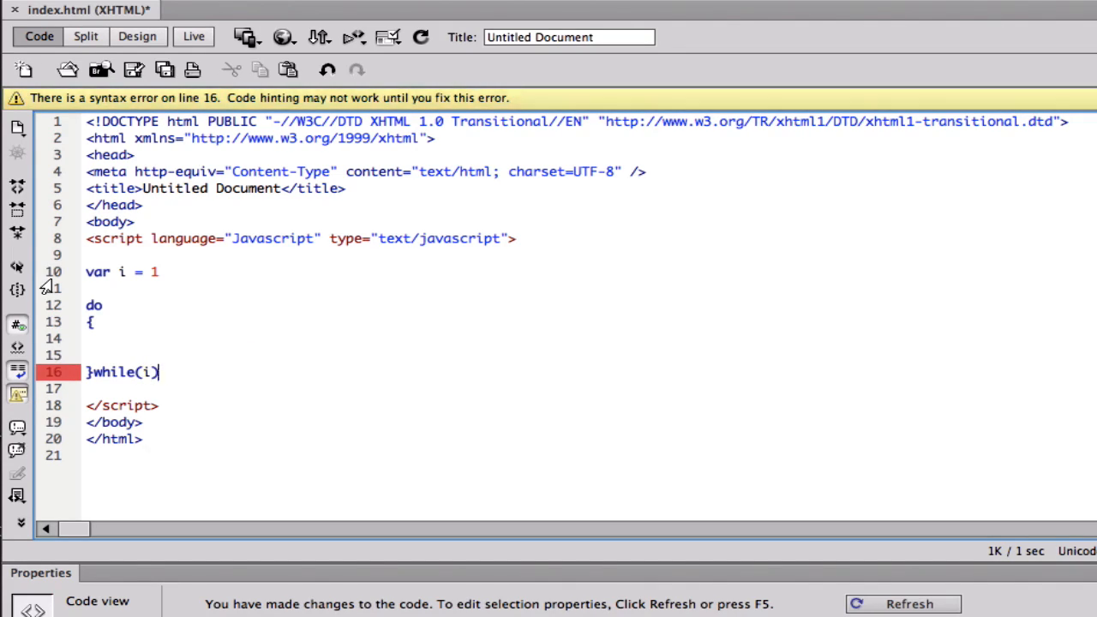
text(<=)
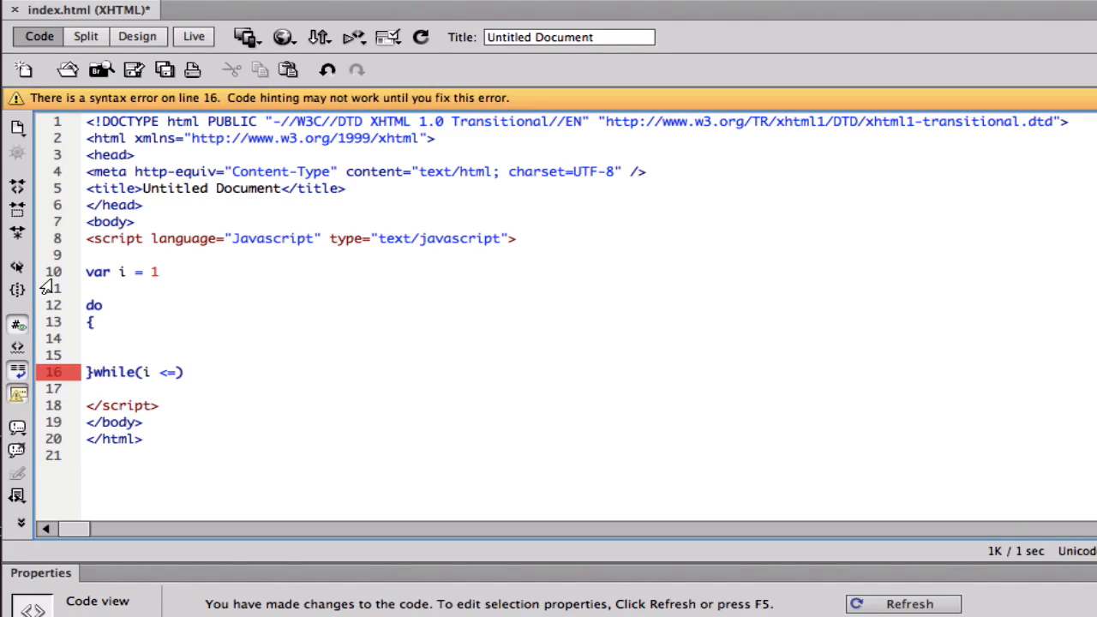
text(10)
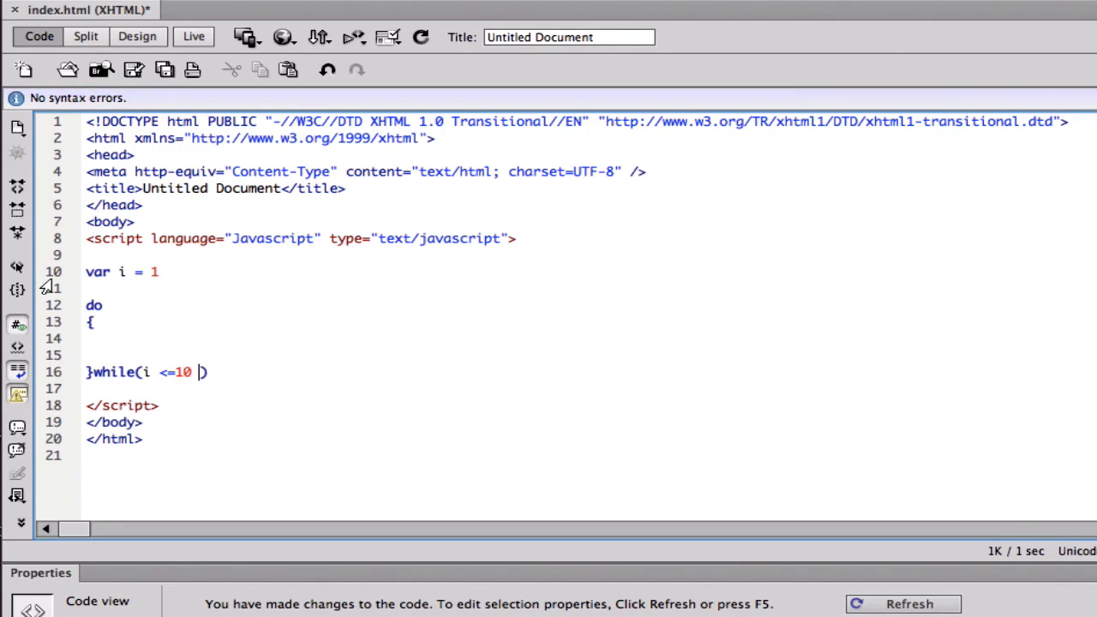
Fill the do block with document.write(i) and the i++ increment.
click(117, 338)
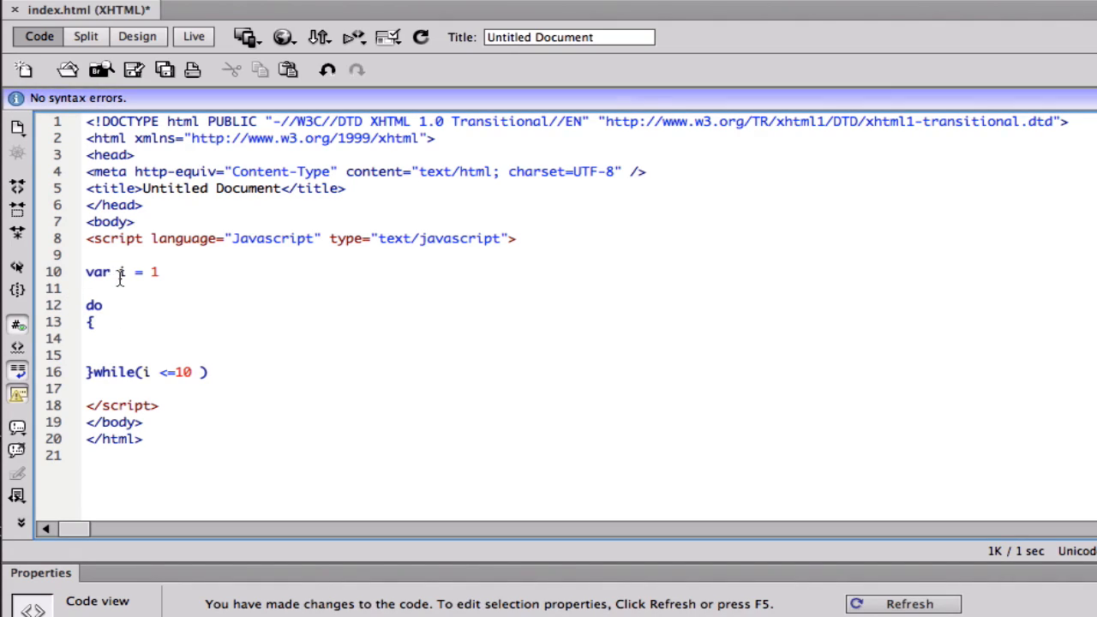
click(99, 338)
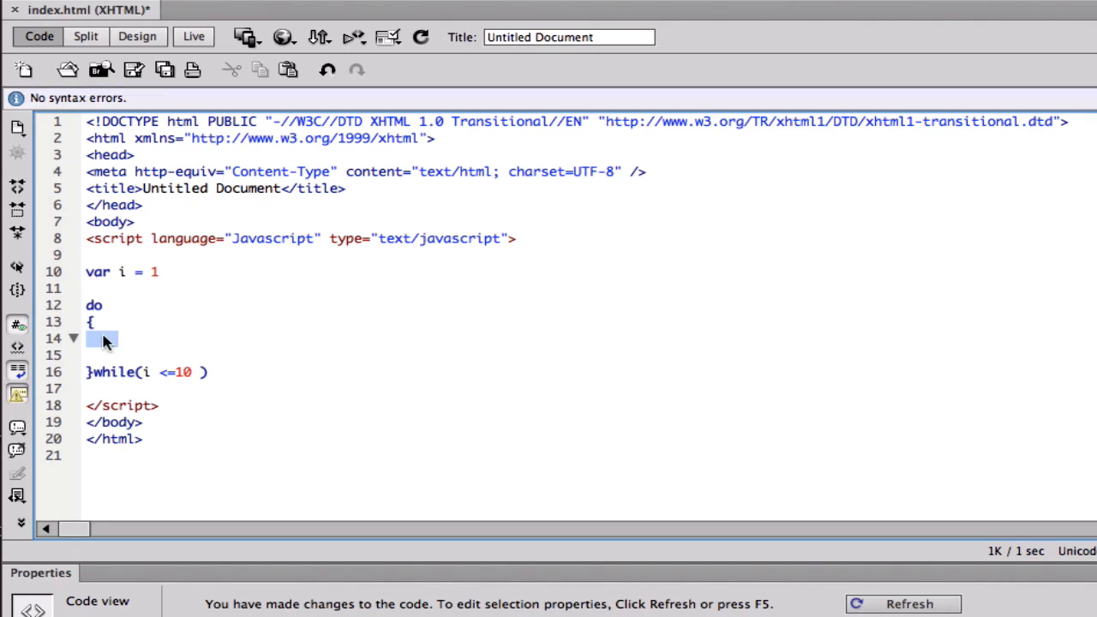
click(437, 270)
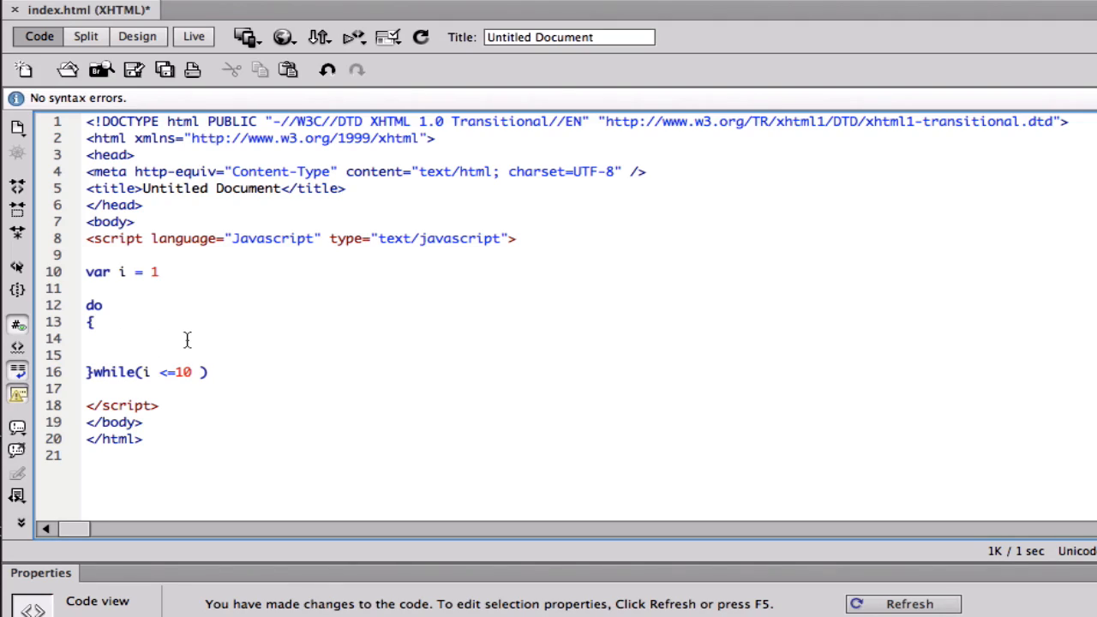
text(dd)
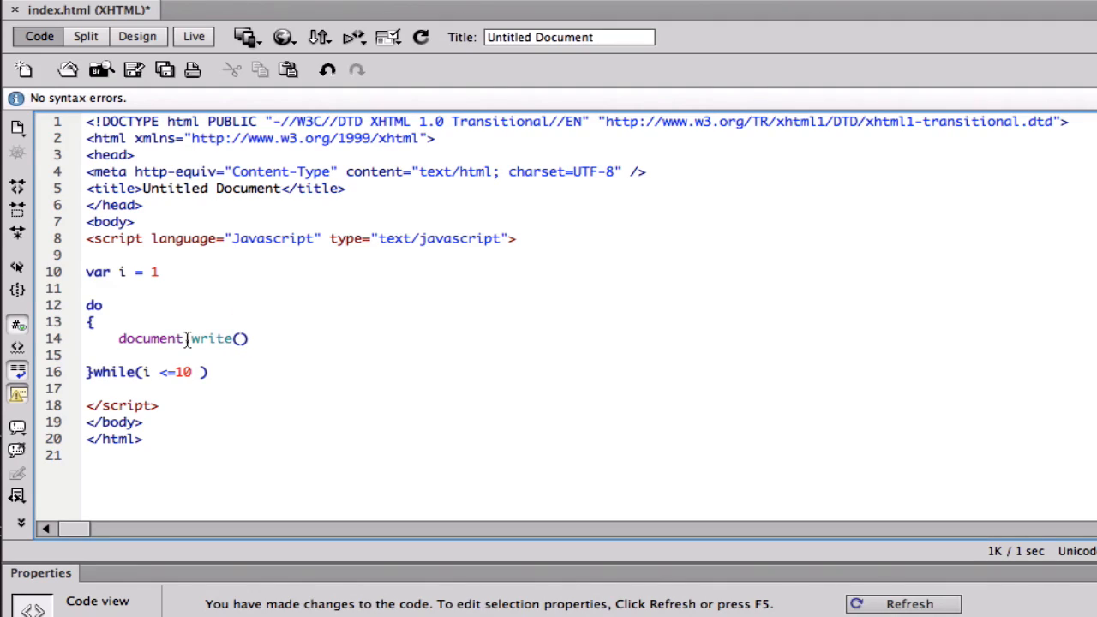
text(i)
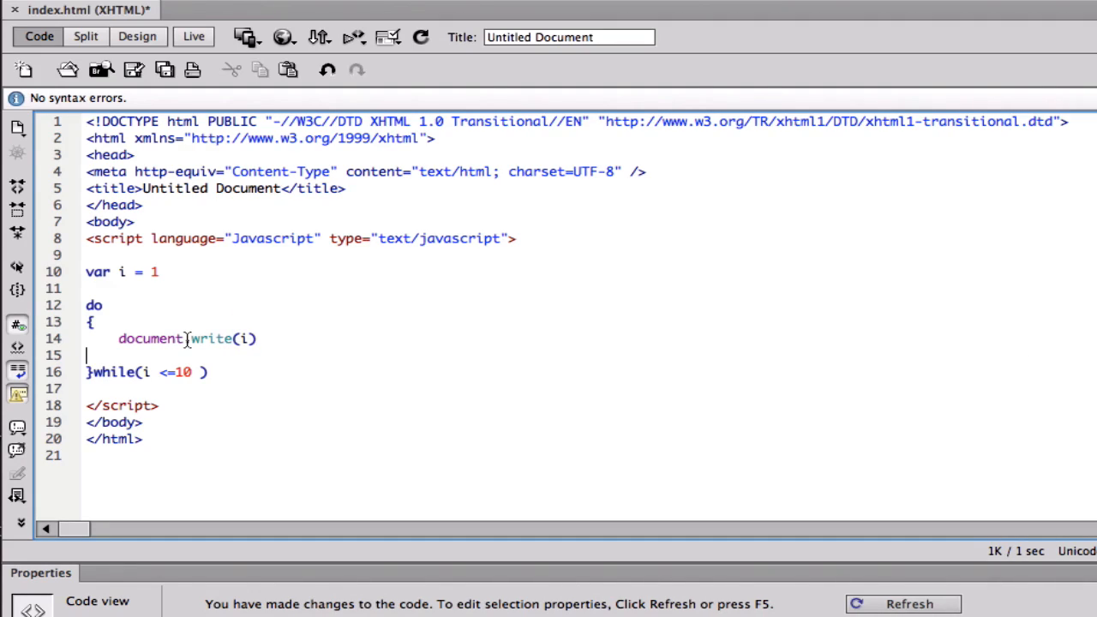
text(i)
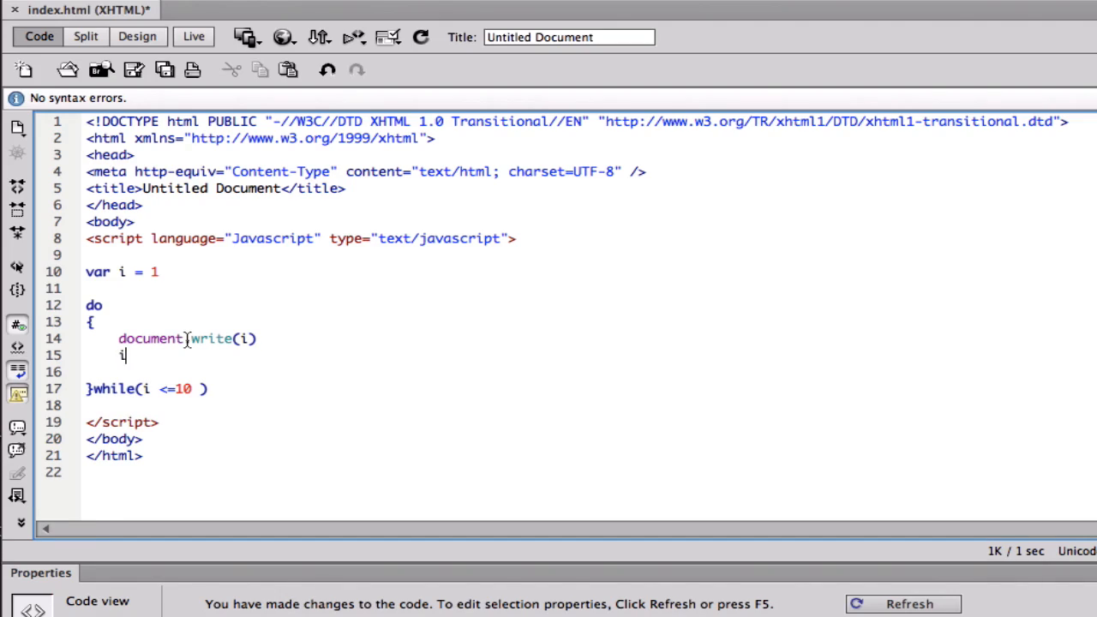
text(++)
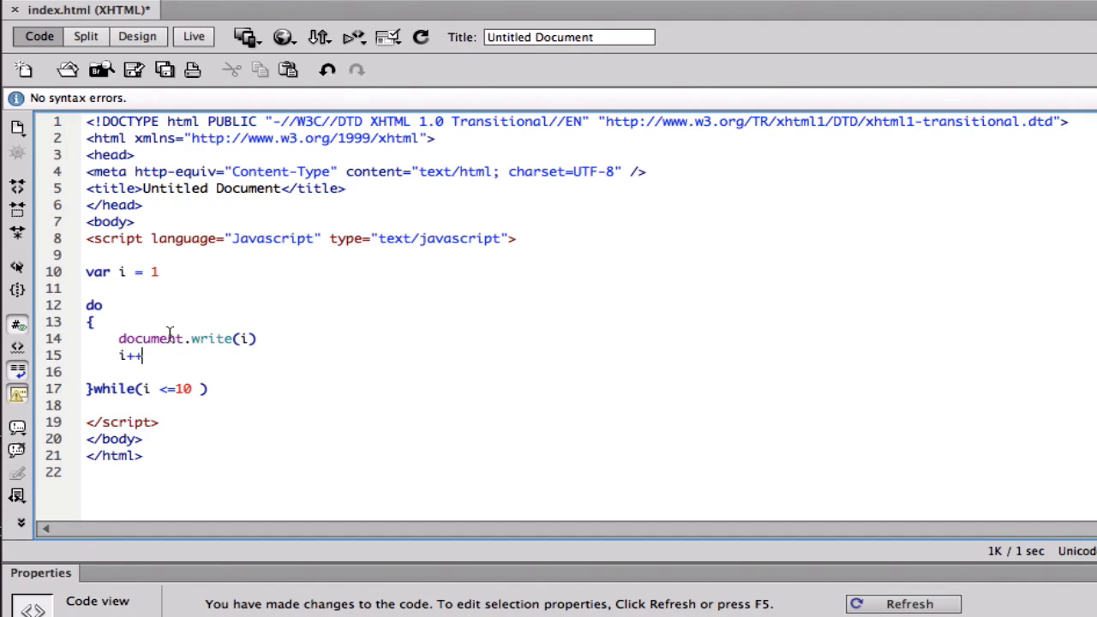
click(137, 36)
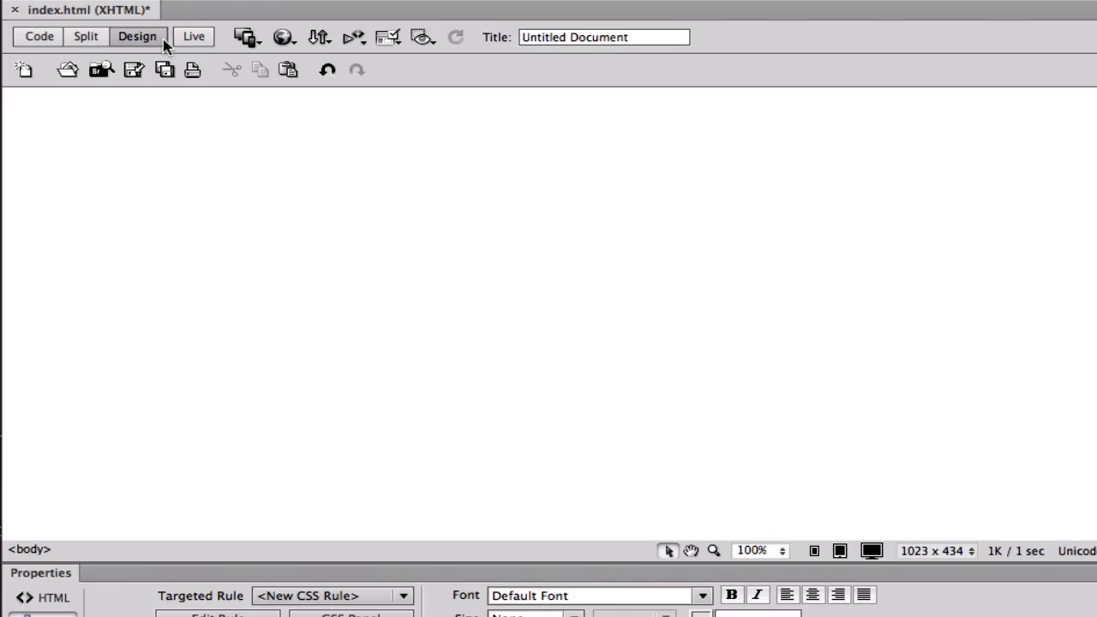
click(194, 36)
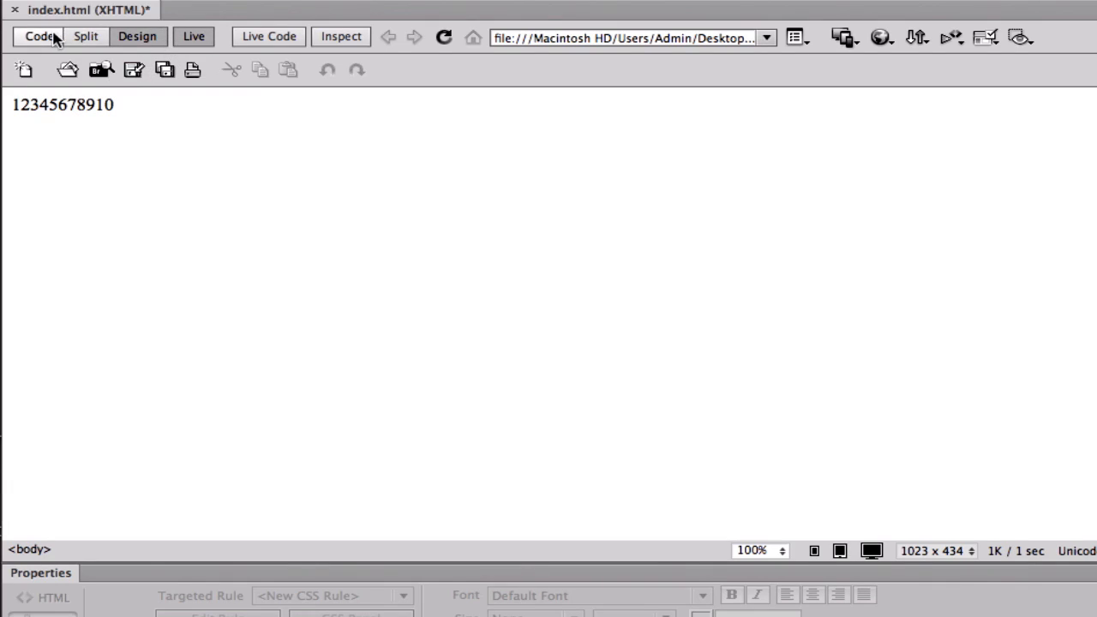
click(38, 36)
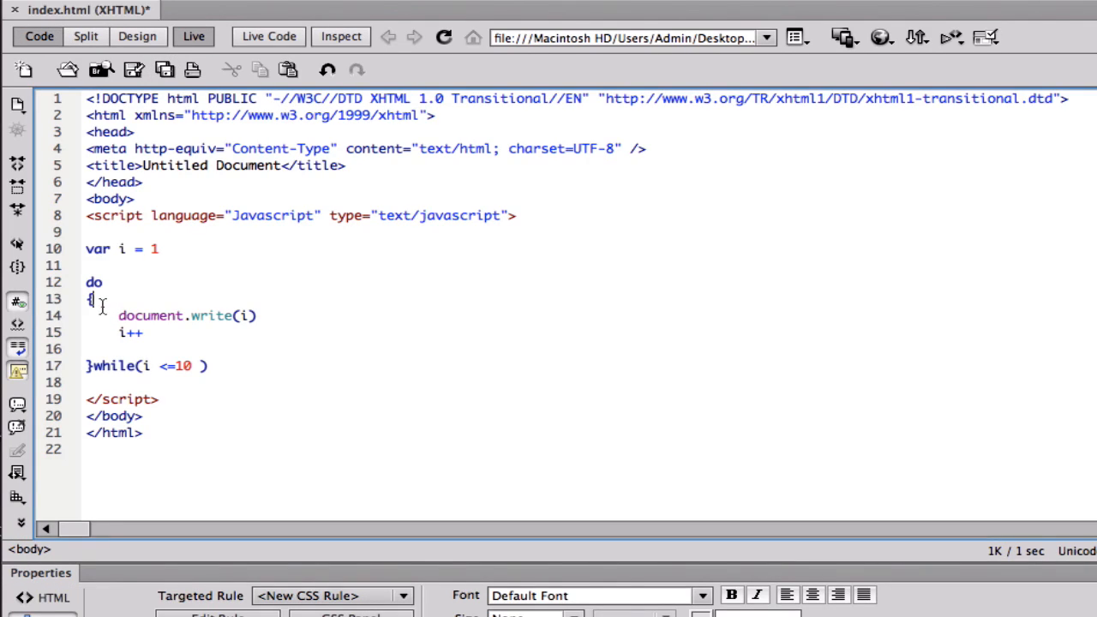
drag(103, 307, 144, 332)
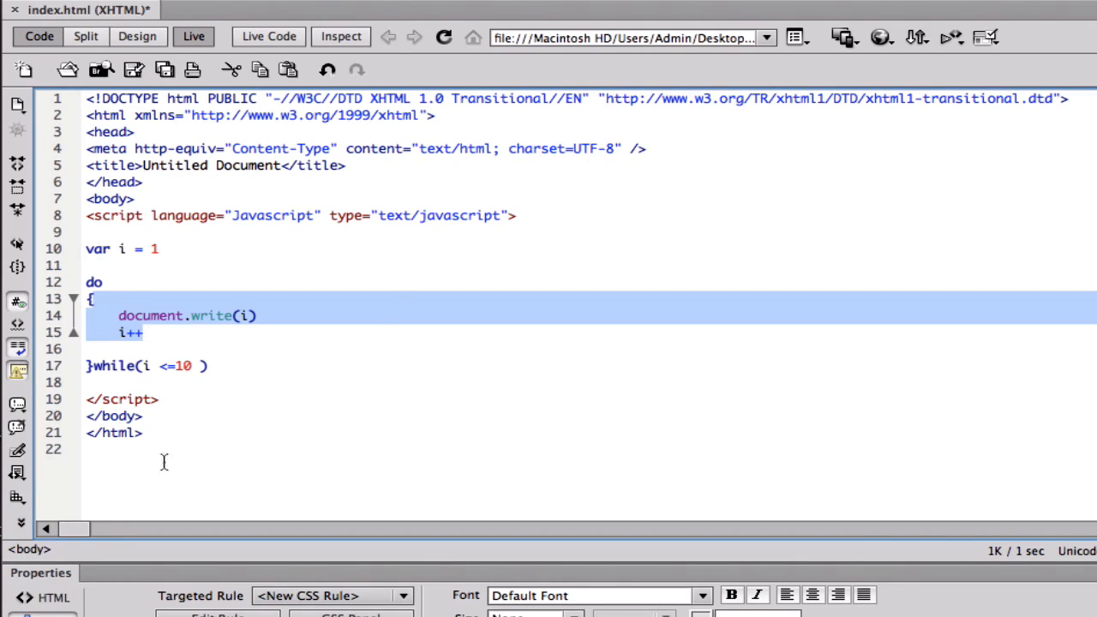
click(135, 367)
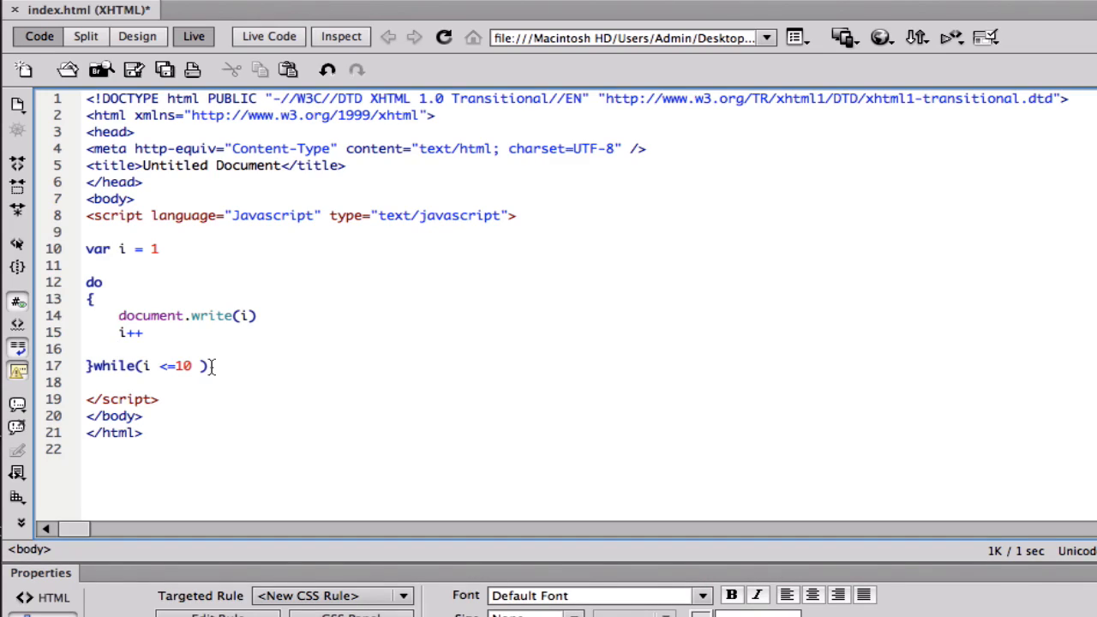
click(119, 350)
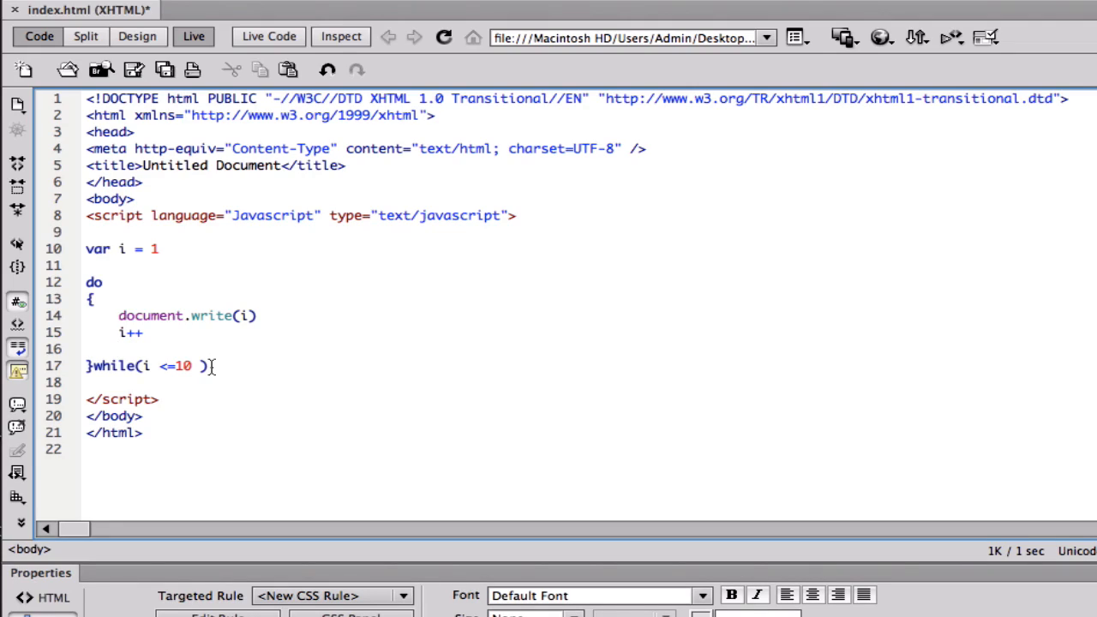
click(118, 350)
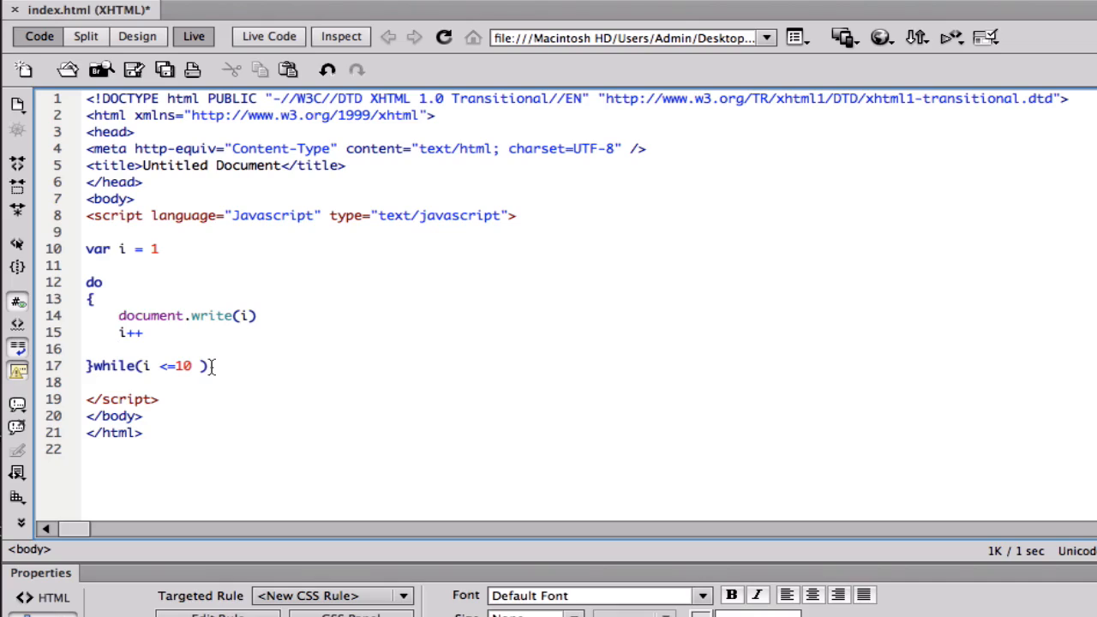
click(120, 350)
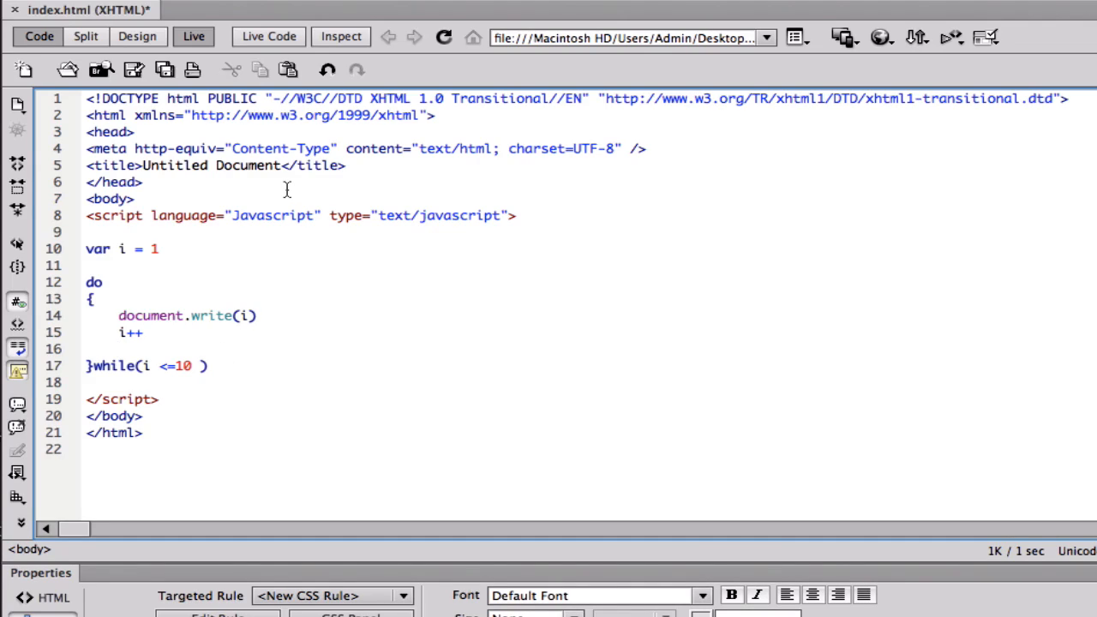
click(120, 350)
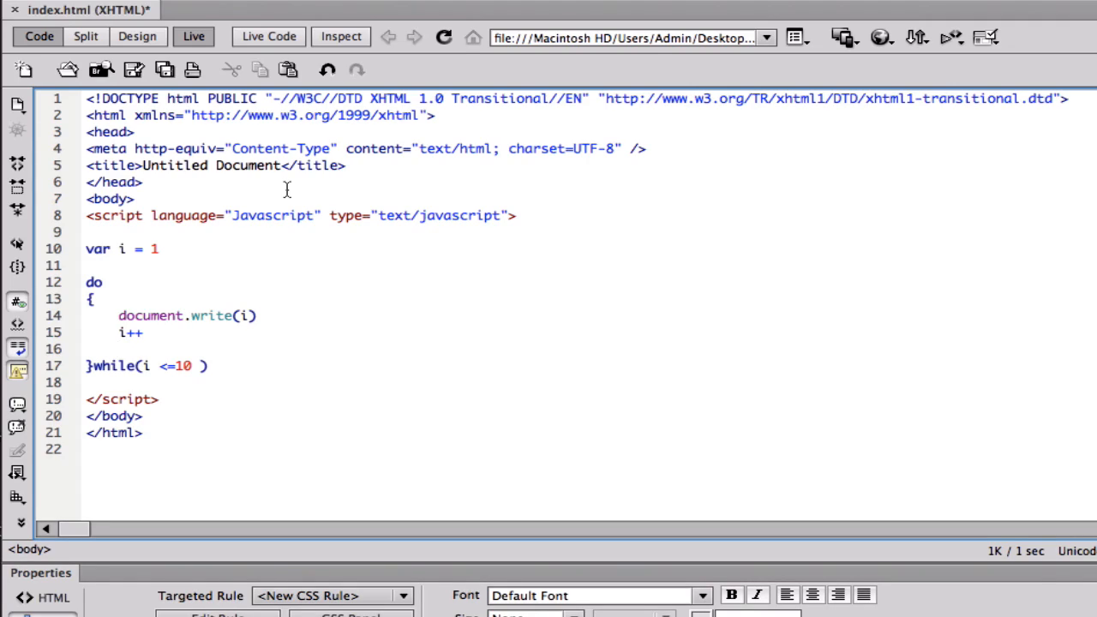
click(118, 350)
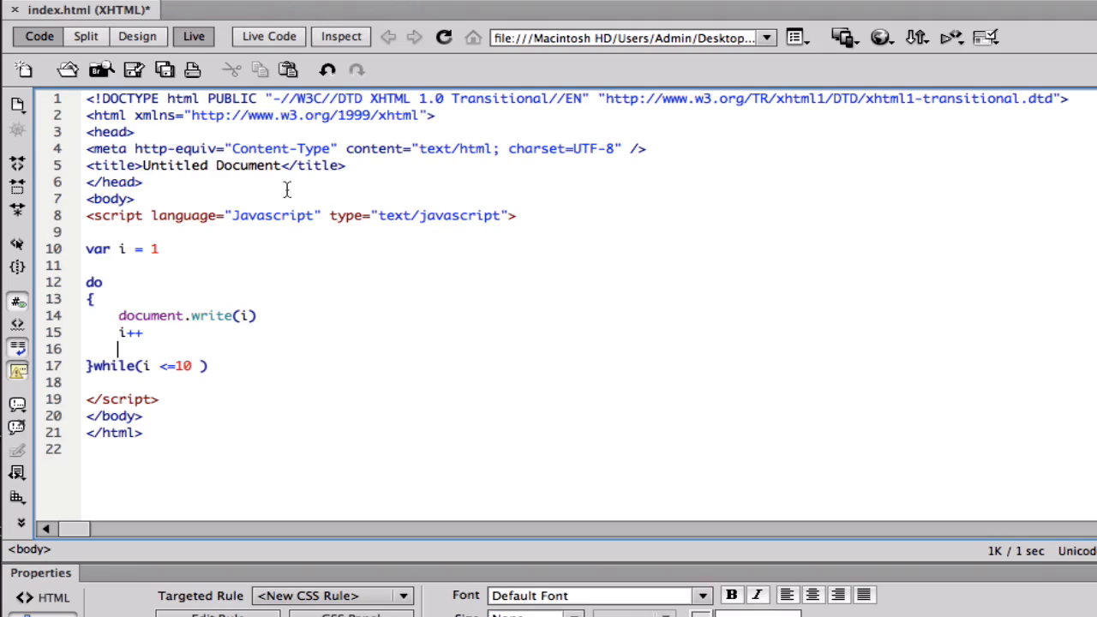